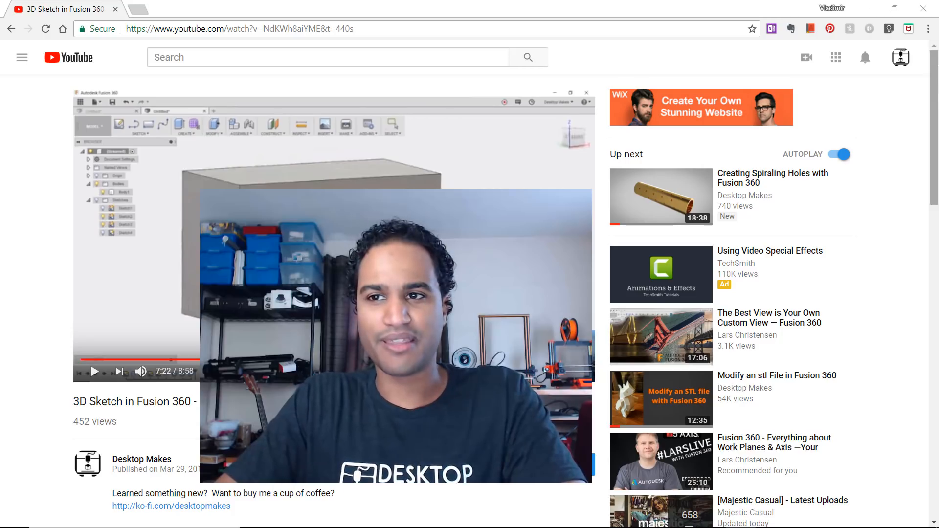
Step: Scroll down to the comment asking how Extrude differs from Press/Pull
{"action": "scroll", "scroll_direction": "down", "scroll_amount": 3}
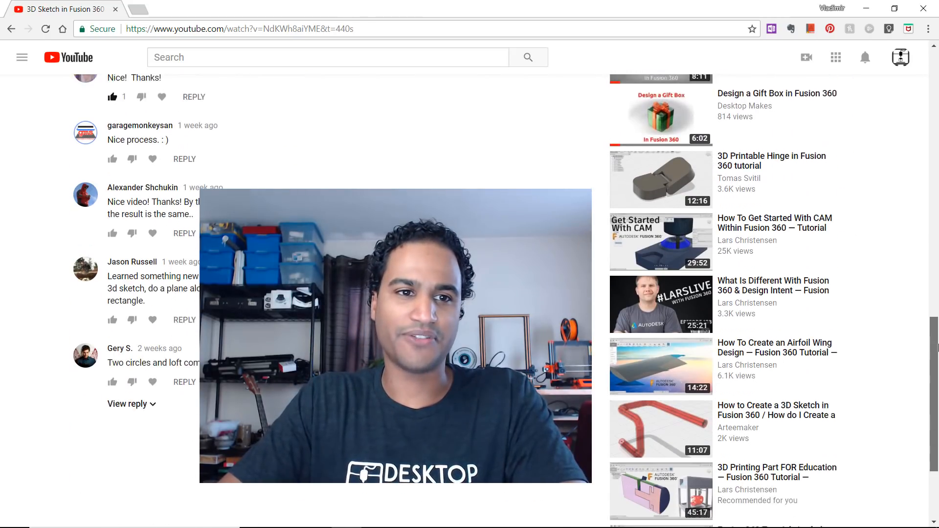
{"action": "scroll", "scroll_direction": "down", "scroll_amount": 3}
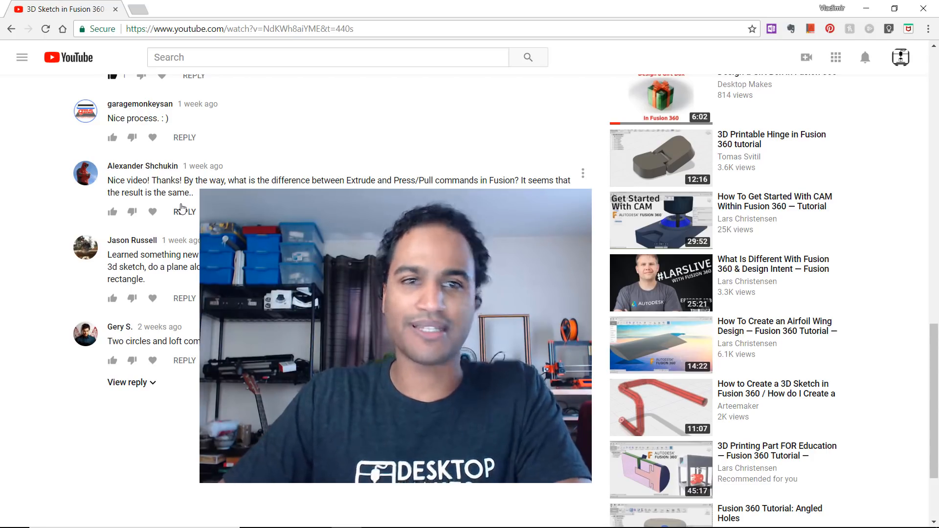
{"action": "mouse_move", "coordinate": [855, 238]}
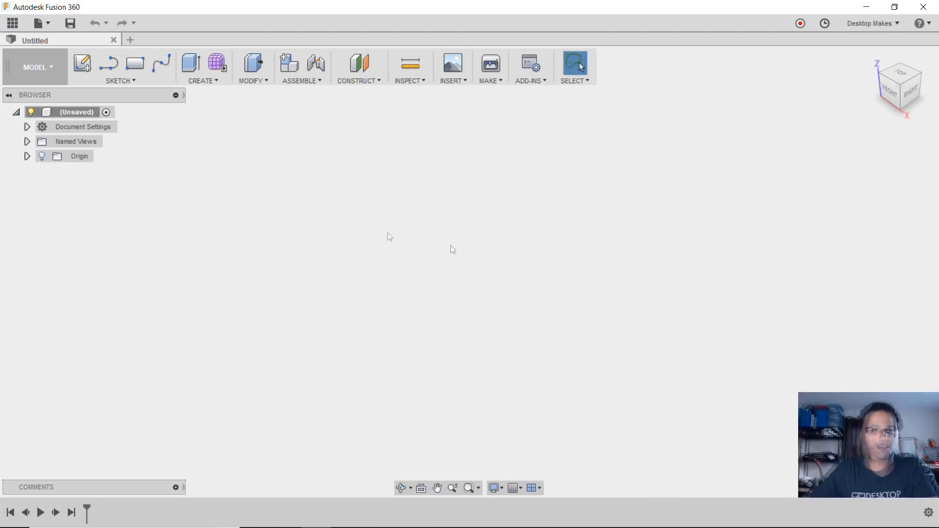
Step: Sketch a rectangle on the ground plane in a new design
{"action": "left_click", "coordinate": [82, 62]}
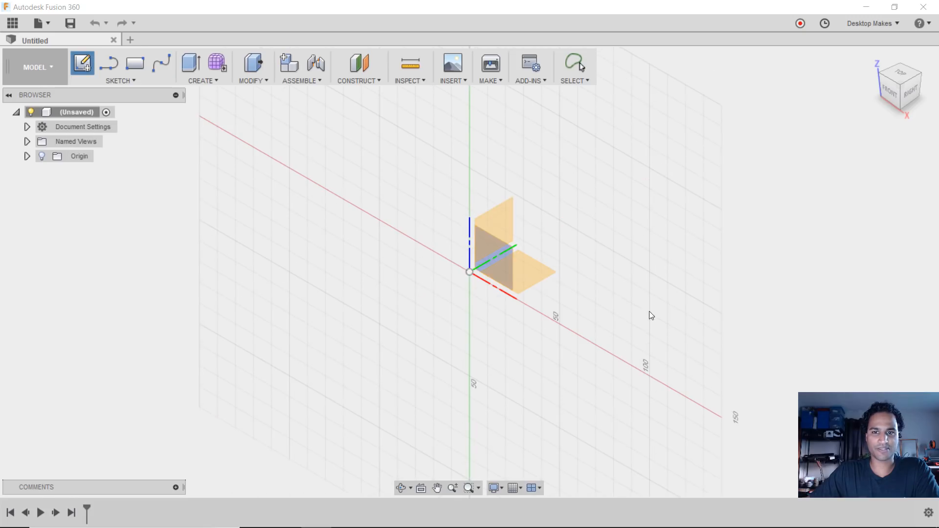
{"action": "left_click", "coordinate": [120, 80]}
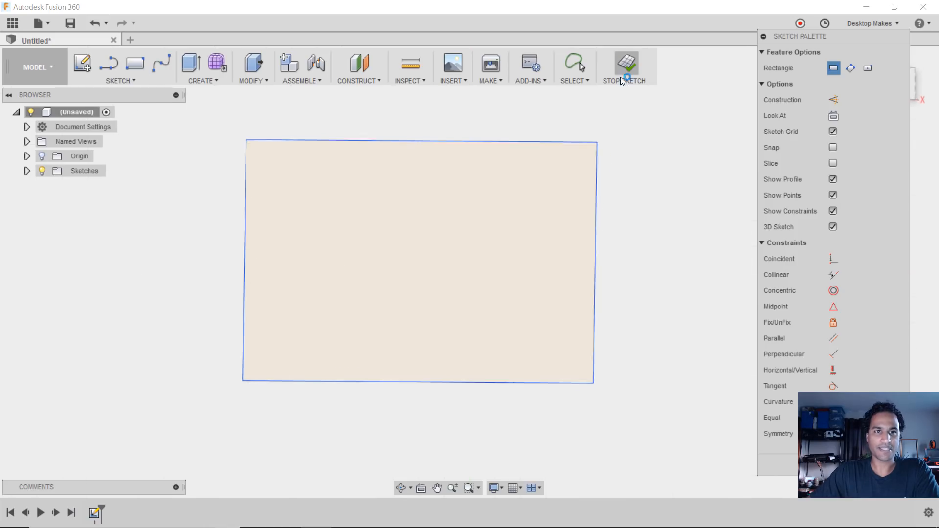
{"action": "left_click", "coordinate": [626, 63]}
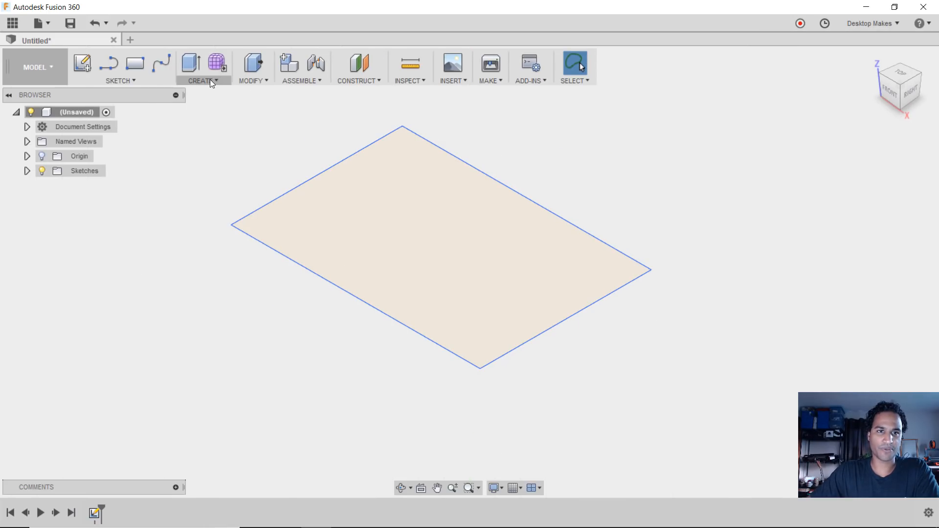
Step: Extrude the rectangle upward into a tall solid box
{"action": "left_click", "coordinate": [203, 67]}
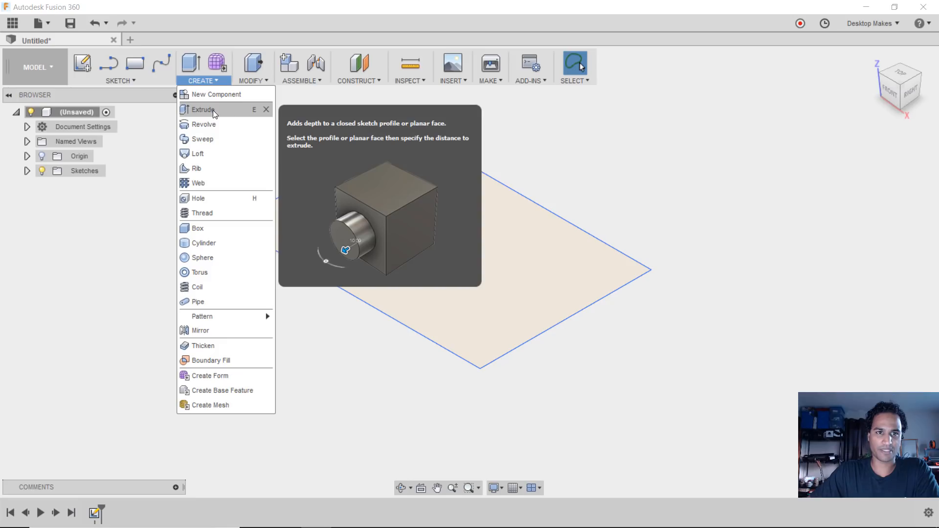
{"action": "left_click", "coordinate": [203, 110]}
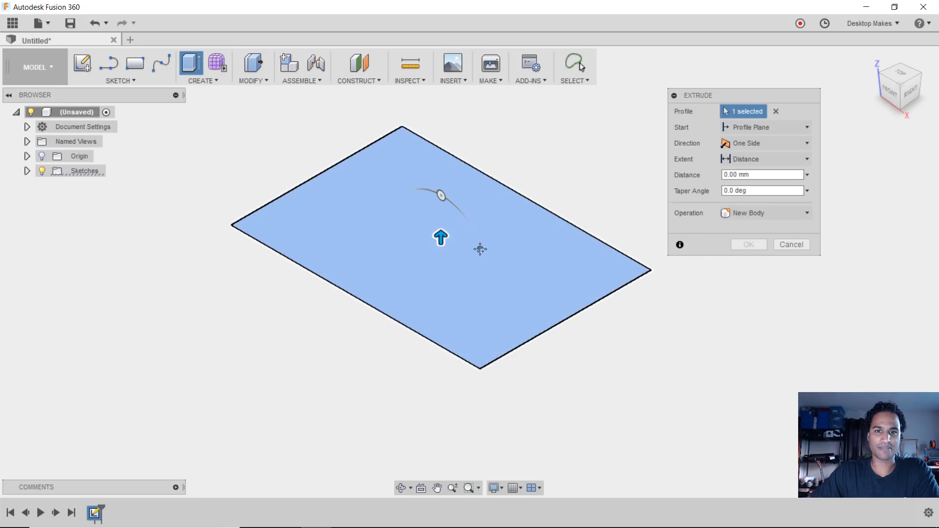
{"action": "left_click_drag", "start_coordinate": [441, 237], "coordinate": [438, 150]}
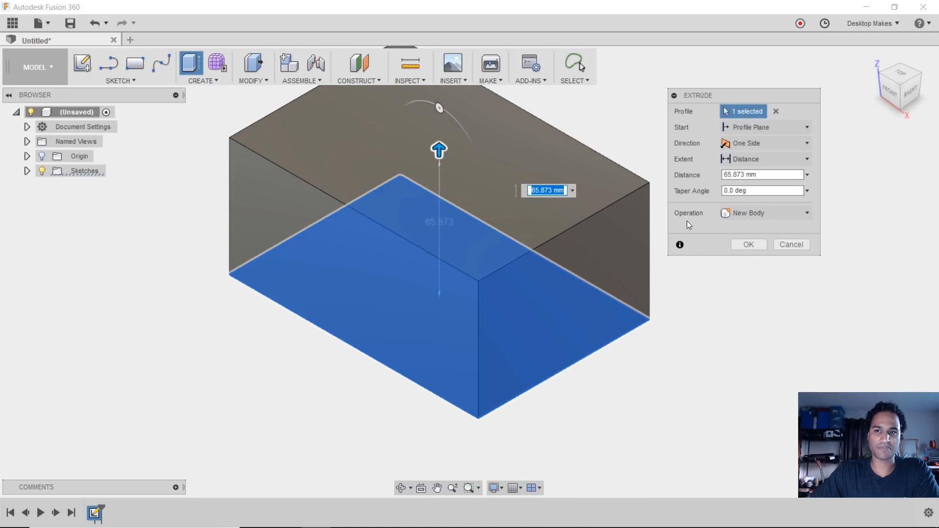
{"action": "left_click", "coordinate": [748, 244]}
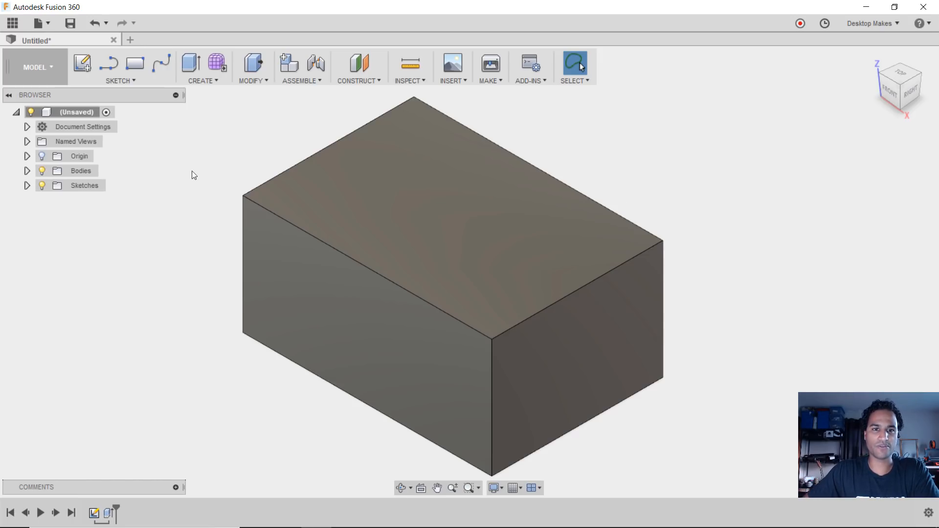
{"action": "mouse_move", "coordinate": [93, 22]}
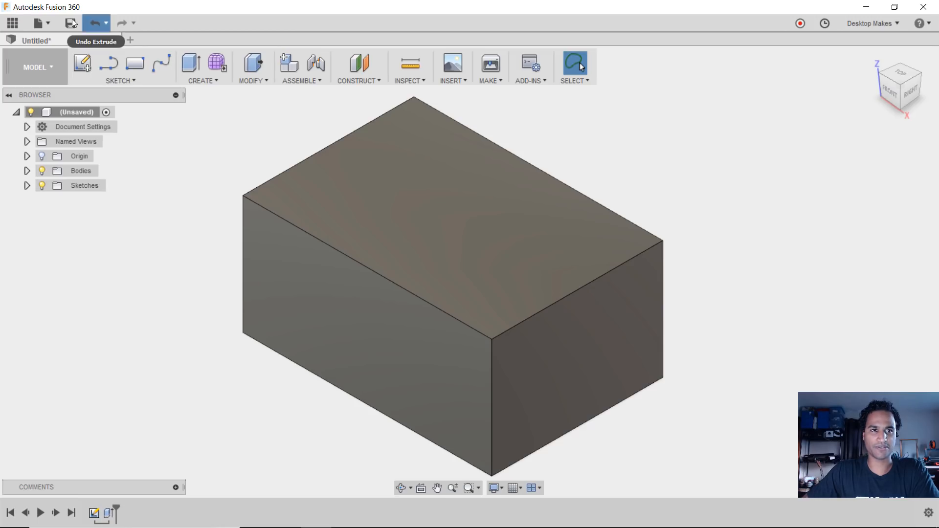
Step: Undo the tall extrusion and Press Pull the rectangle up to about 40.288 mm
{"action": "left_click", "coordinate": [93, 23]}
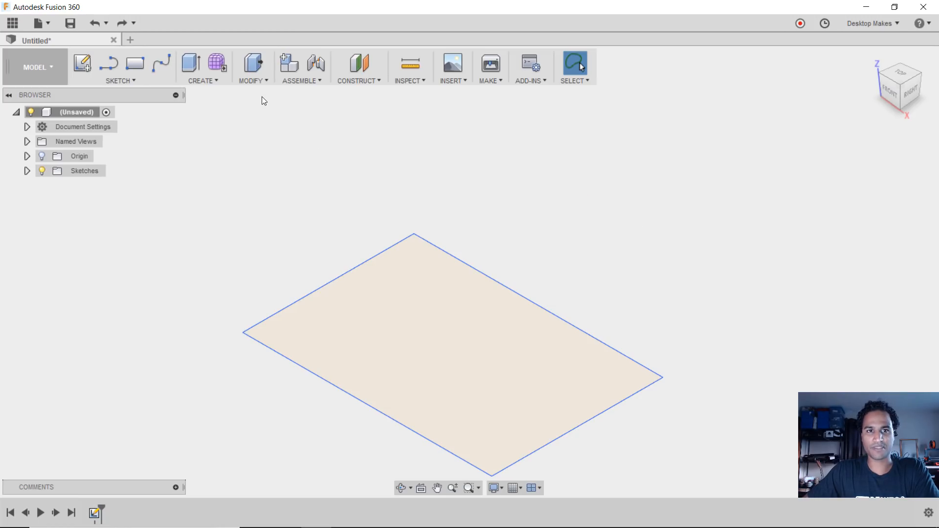
{"action": "left_click", "coordinate": [252, 67]}
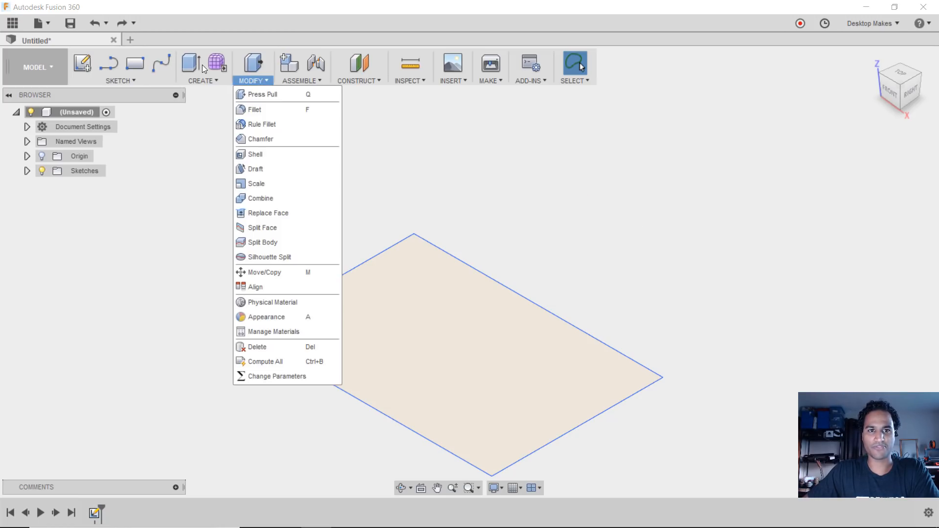
{"action": "mouse_move", "coordinate": [262, 94]}
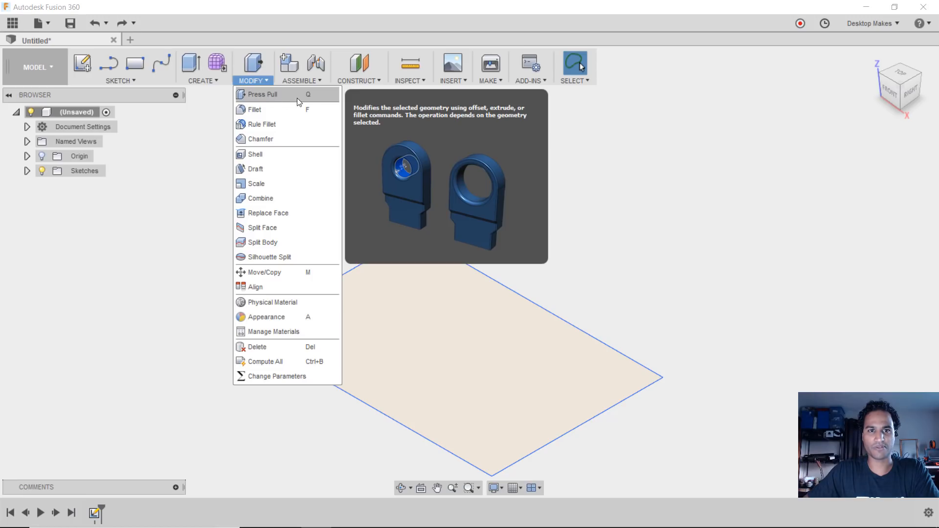
{"action": "mouse_move", "coordinate": [346, 111]}
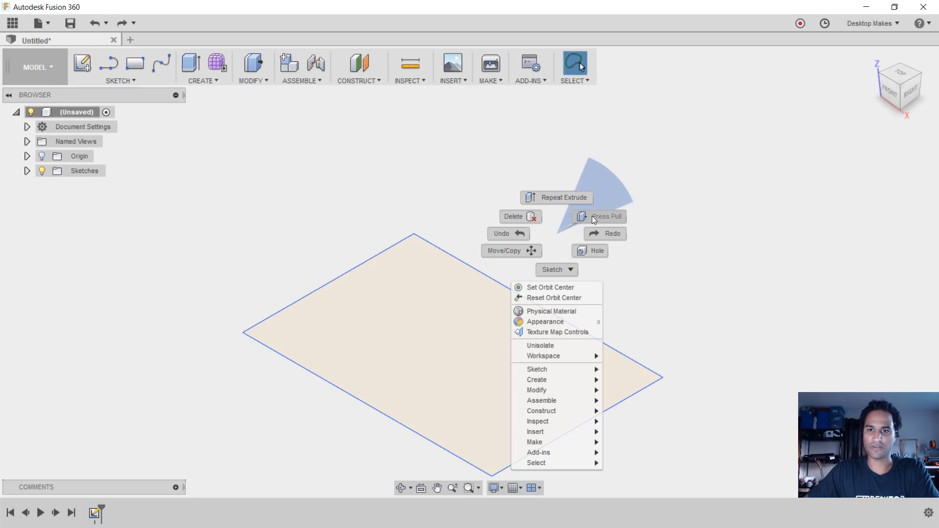
{"action": "left_click", "coordinate": [606, 216]}
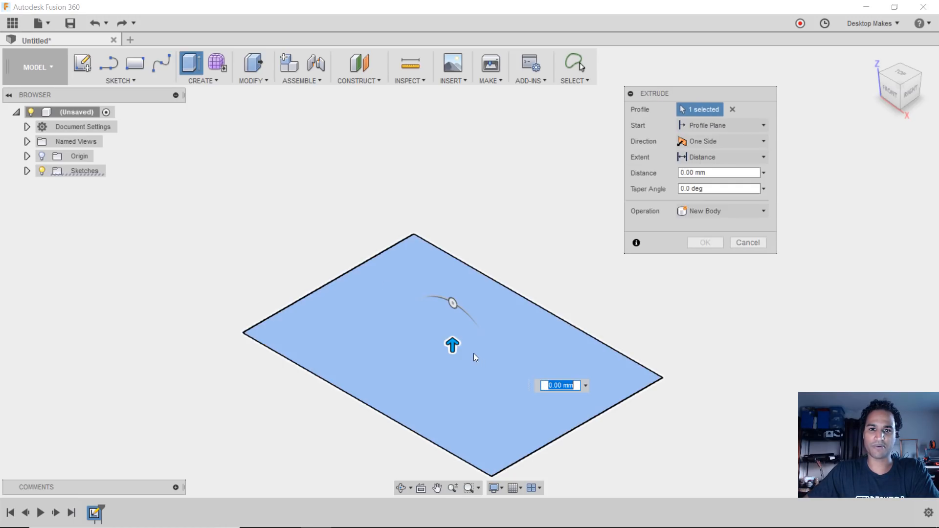
{"action": "mouse_move", "coordinate": [657, 106]}
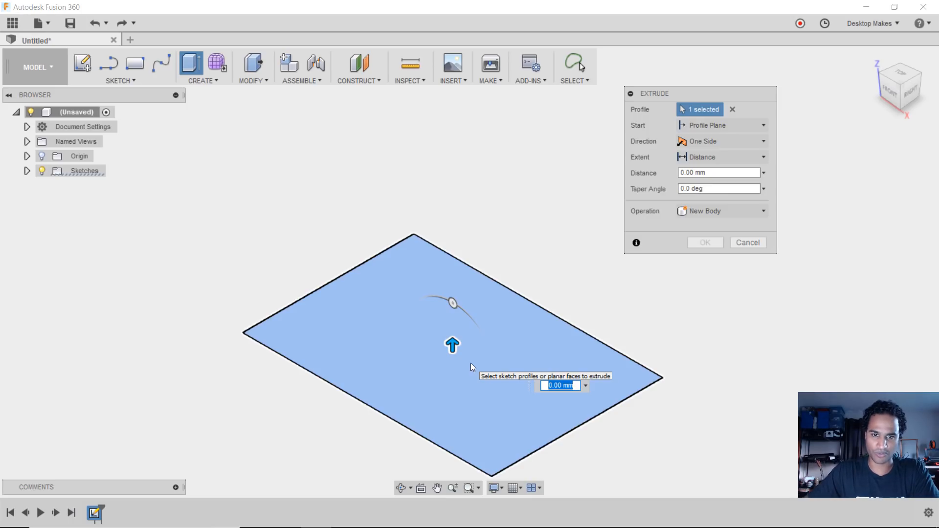
{"action": "left_click_drag", "start_coordinate": [452, 344], "coordinate": [452, 261]}
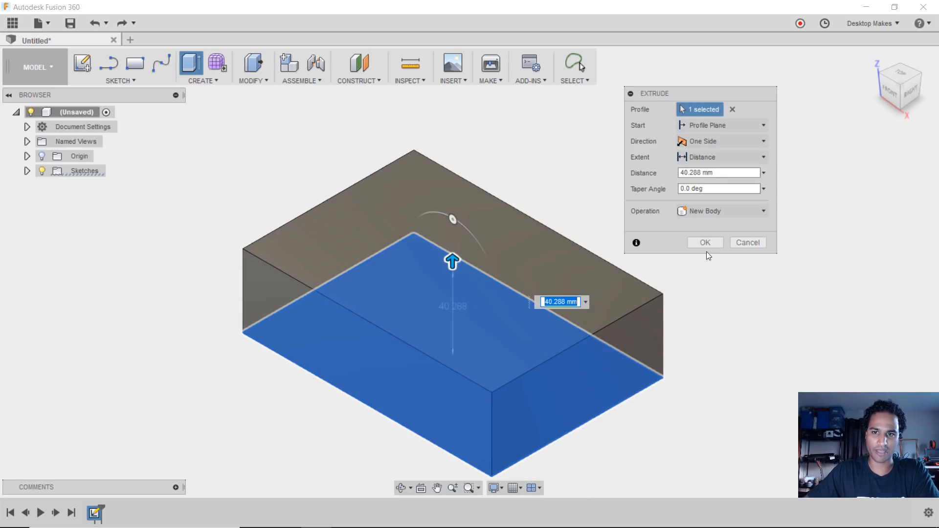
{"action": "left_click", "coordinate": [704, 242]}
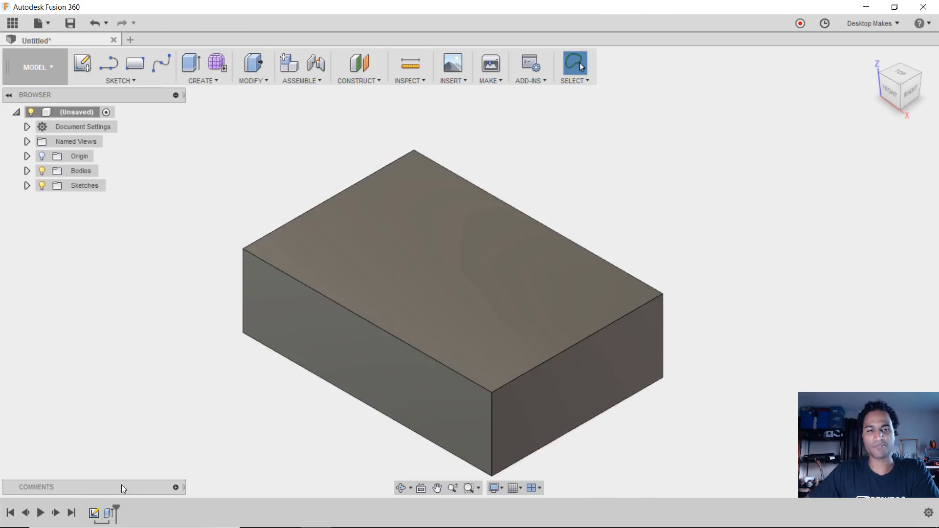
{"action": "mouse_move", "coordinate": [205, 416]}
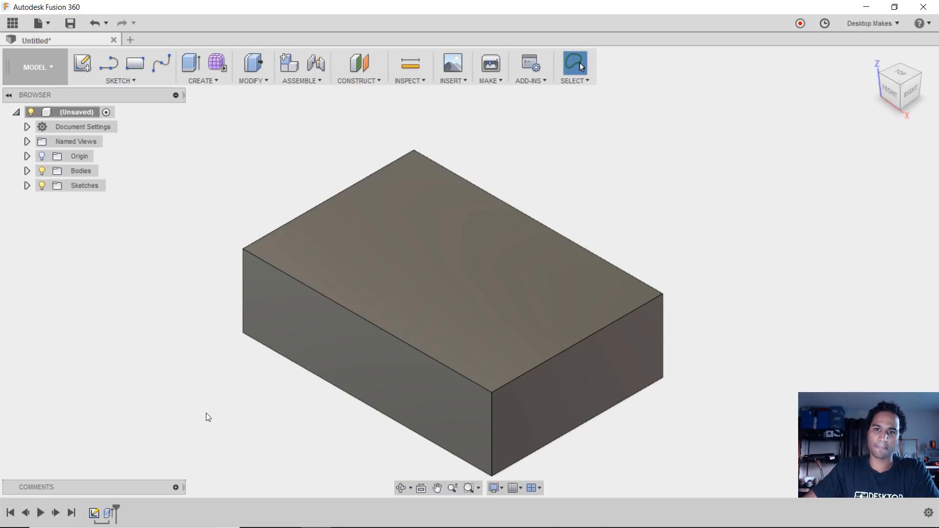
Step: Round the box's top front edge with a large Press Pull fillet
{"action": "right_click", "coordinate": [578, 154]}
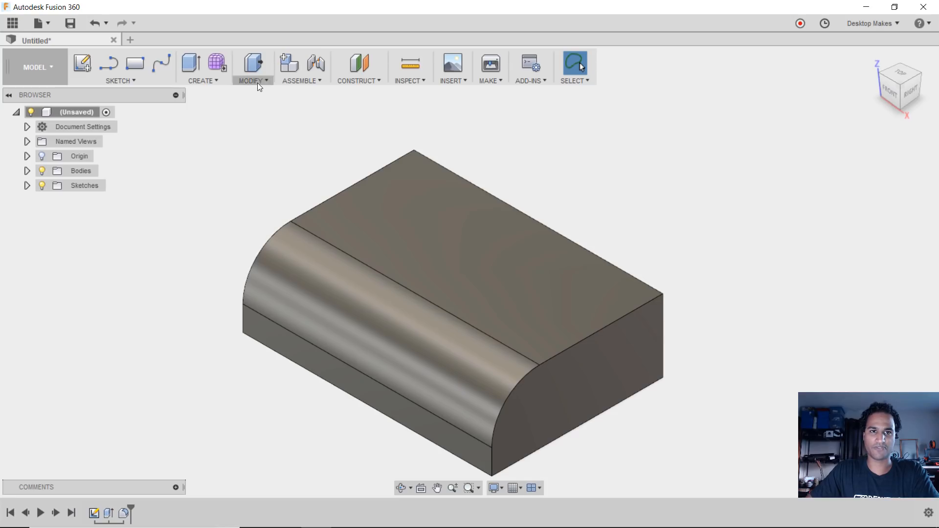
{"action": "left_click", "coordinate": [251, 66]}
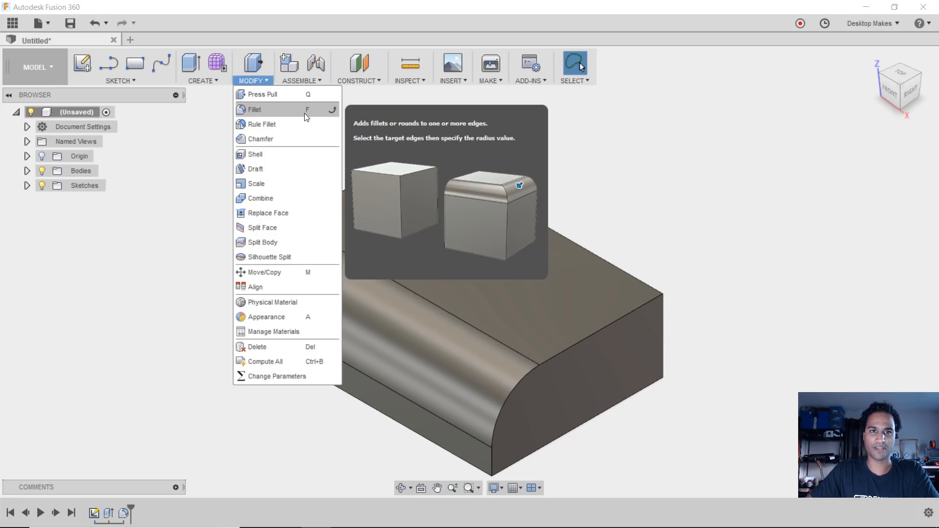
{"action": "left_click", "coordinate": [733, 220]}
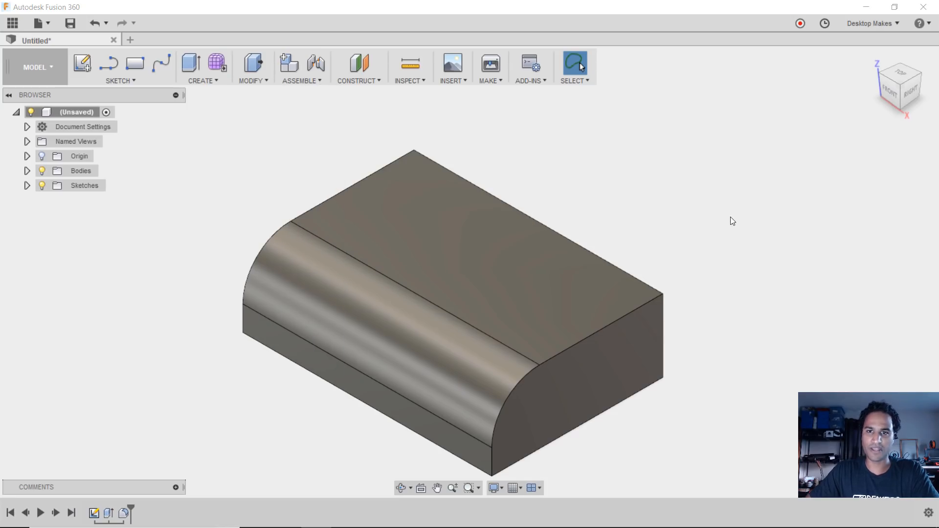
Step: Press Pull the fillet face using Modify Existing Feature to slightly enlarge its radius
{"action": "right_click", "coordinate": [732, 221]}
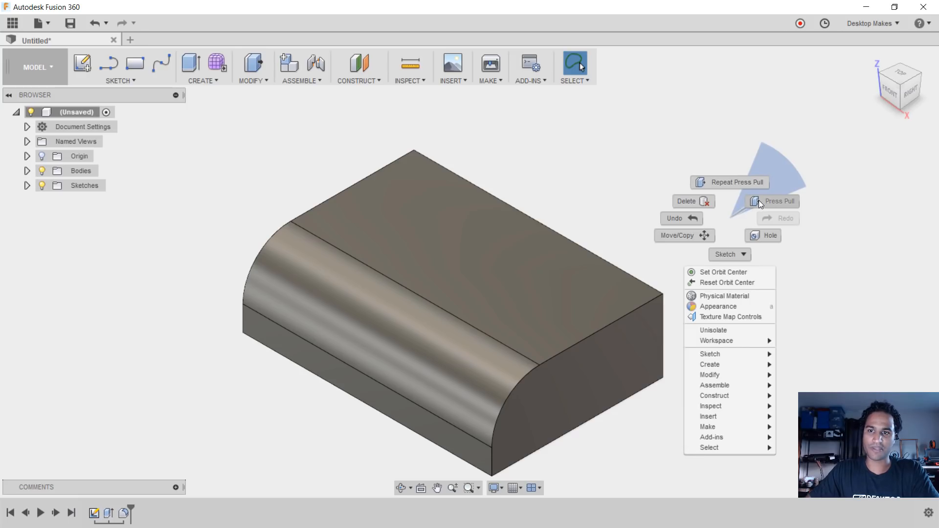
{"action": "left_click", "coordinate": [778, 201]}
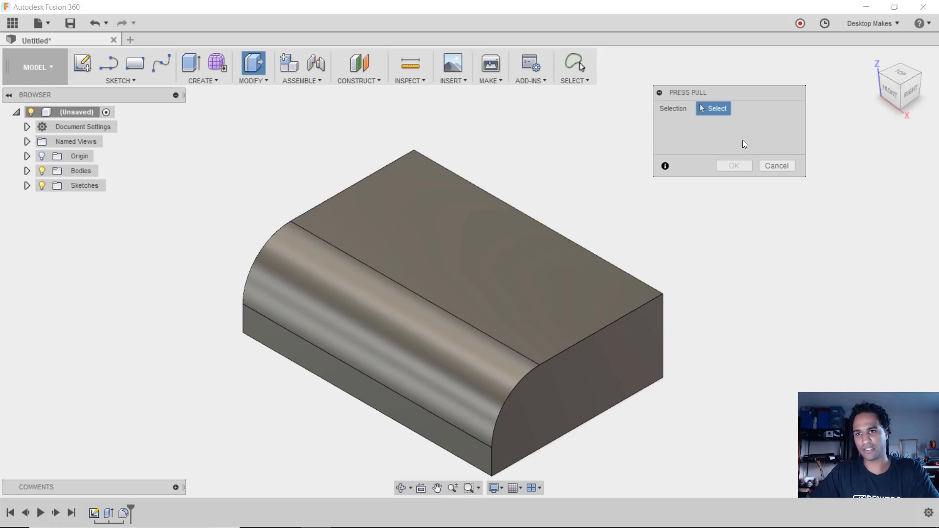
{"action": "mouse_move", "coordinate": [250, 399]}
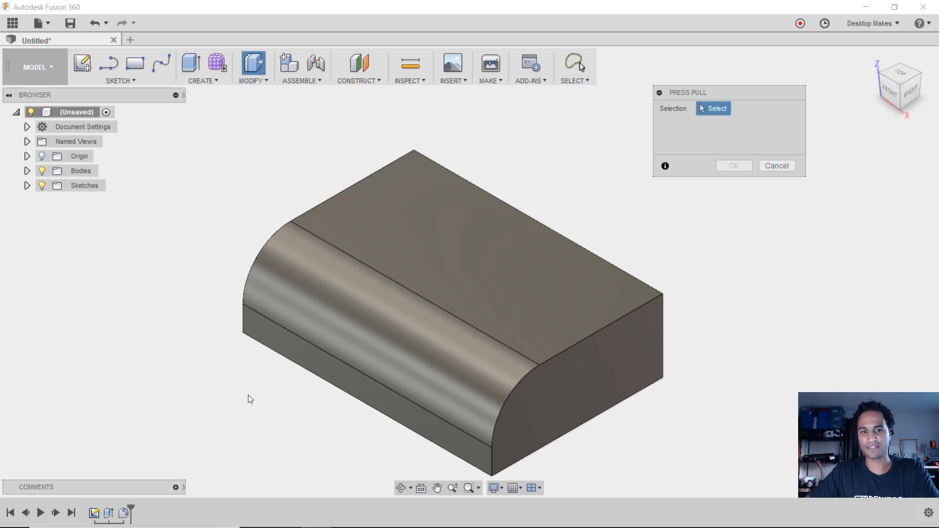
{"action": "mouse_move", "coordinate": [319, 294]}
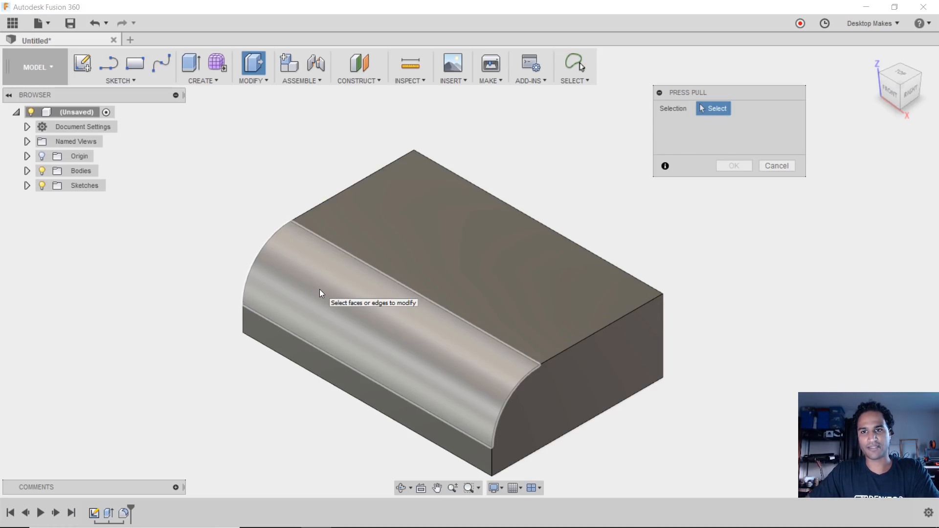
{"action": "mouse_move", "coordinate": [390, 327]}
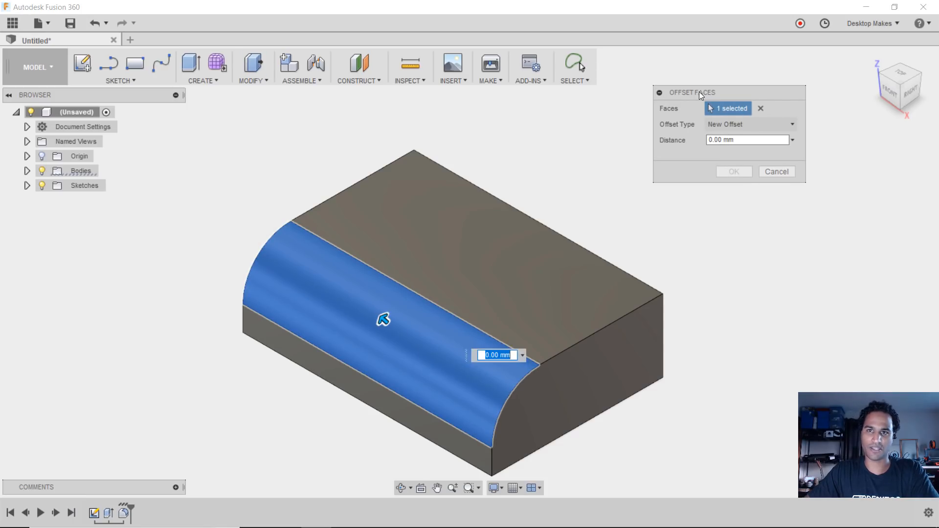
{"action": "mouse_move", "coordinate": [710, 103]}
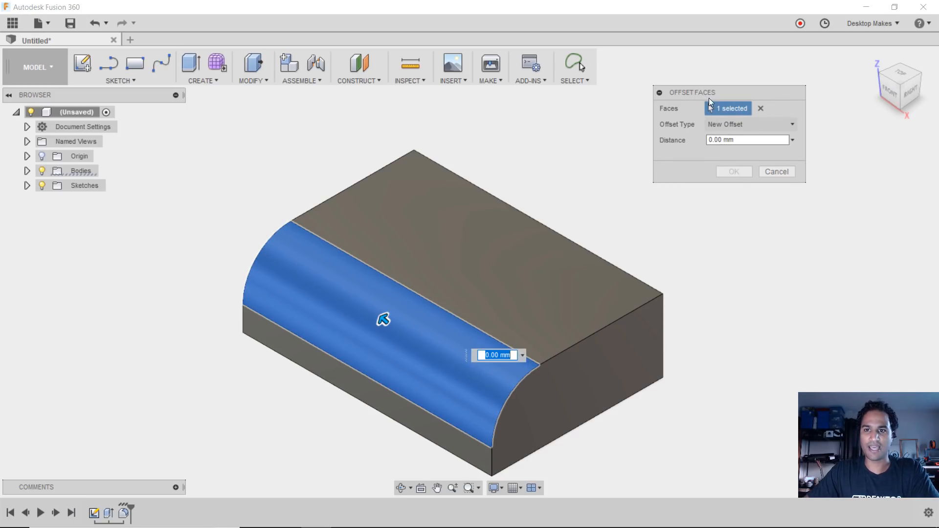
{"action": "left_click", "coordinate": [749, 124]}
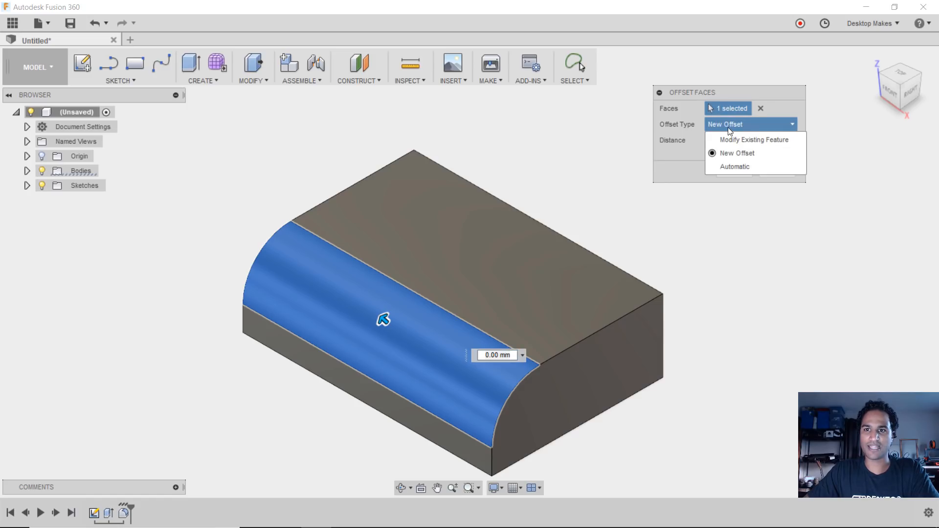
{"action": "left_click", "coordinate": [755, 139]}
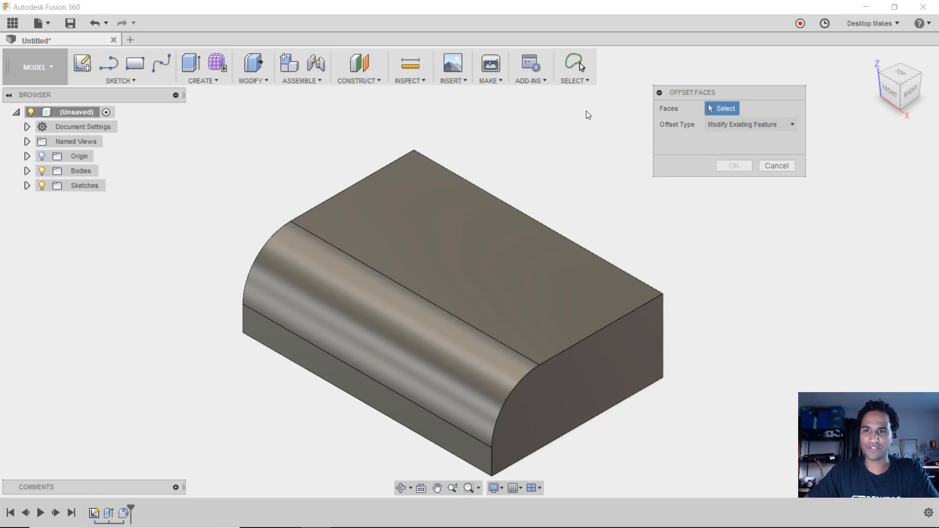
{"action": "left_click", "coordinate": [384, 335]}
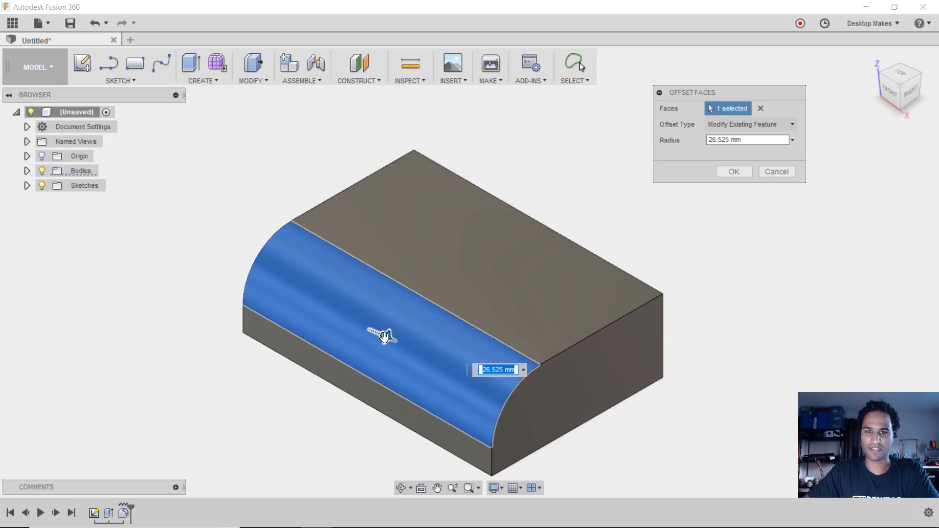
{"action": "left_click_drag", "start_coordinate": [384, 335], "coordinate": [407, 343]}
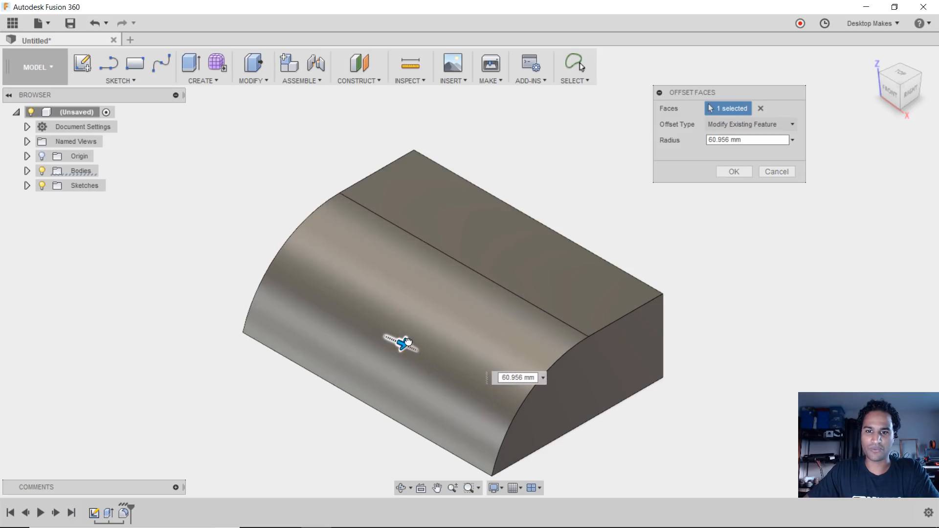
{"action": "left_click_drag", "start_coordinate": [402, 342], "coordinate": [371, 330]}
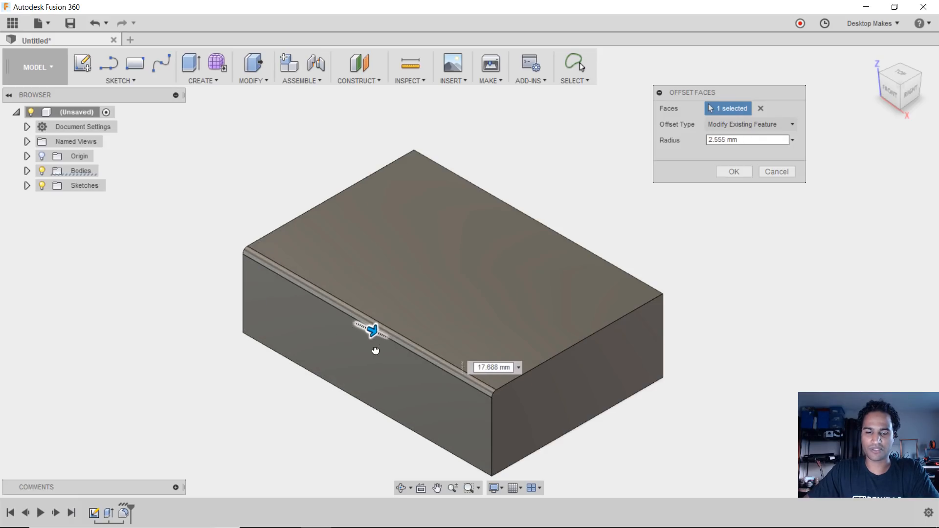
{"action": "left_click_drag", "start_coordinate": [371, 329], "coordinate": [386, 336]}
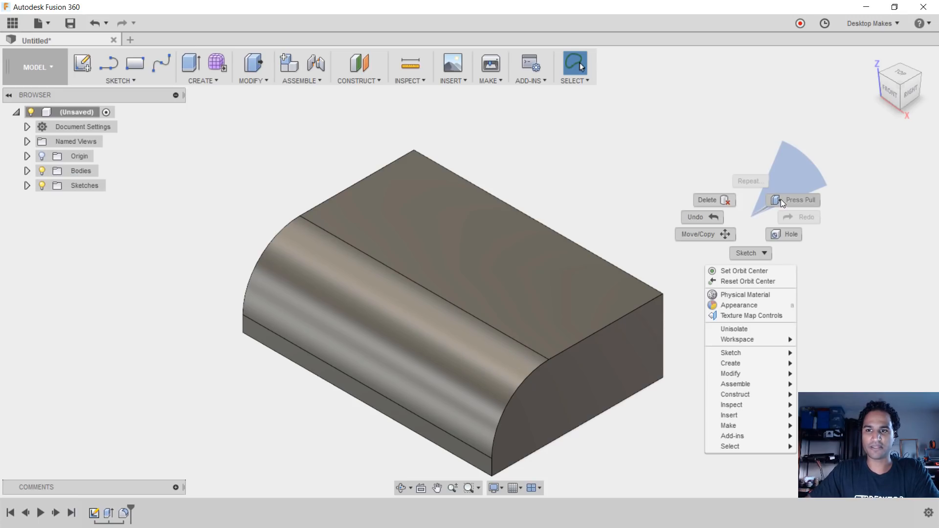
Step: Offset the curved fillet face outward by 19.442 mm as a New Offset
{"action": "left_click", "coordinate": [792, 200]}
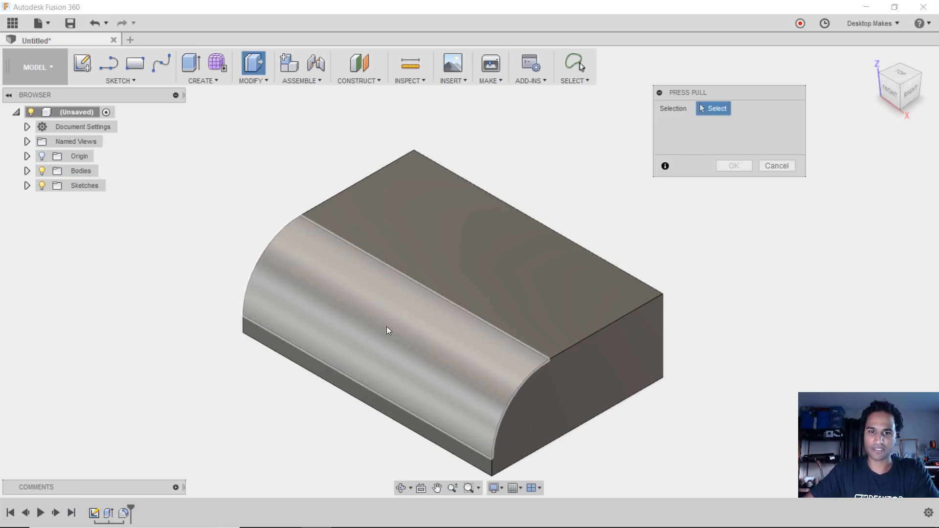
{"action": "left_click", "coordinate": [386, 330]}
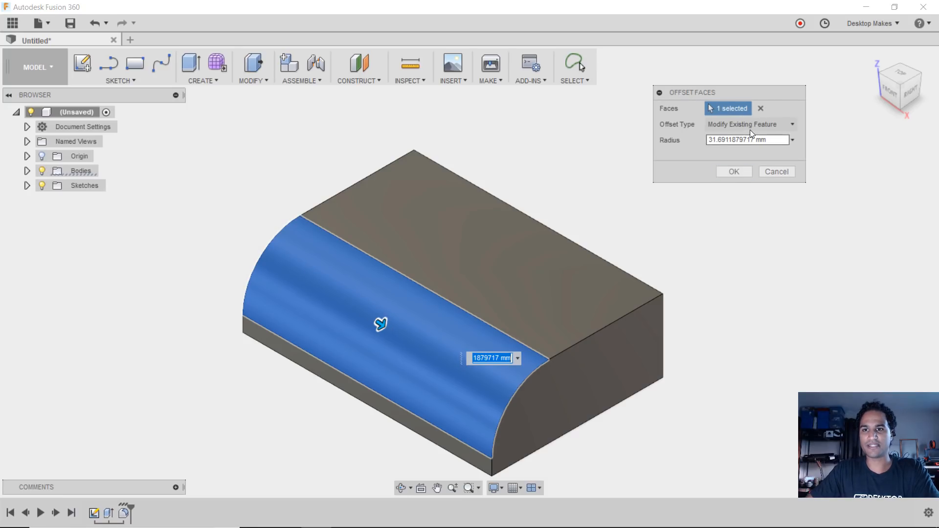
{"action": "left_click", "coordinate": [749, 124]}
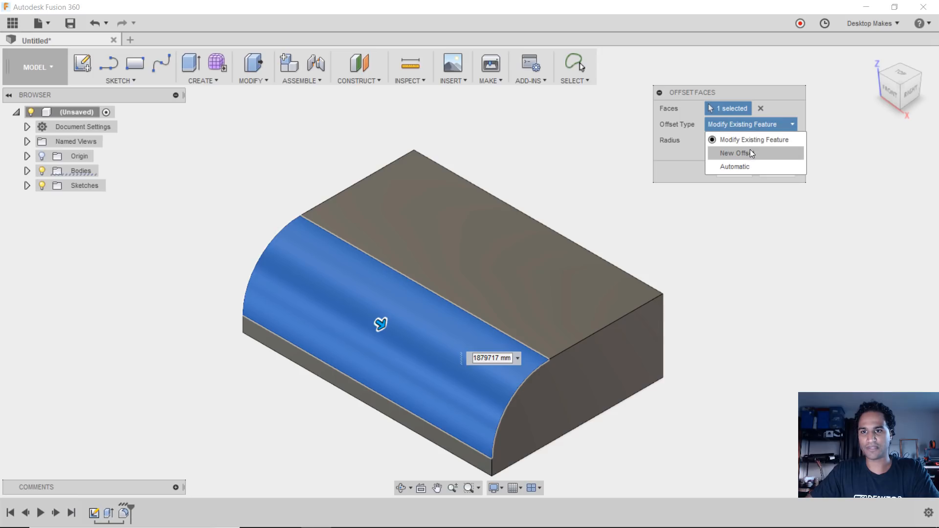
{"action": "left_click", "coordinate": [733, 153]}
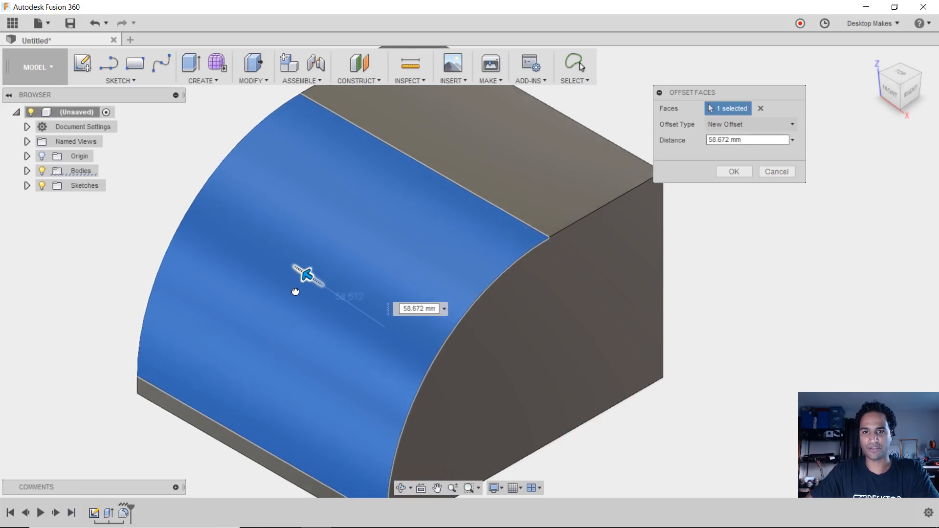
{"action": "left_click_drag", "start_coordinate": [307, 276], "coordinate": [368, 315]}
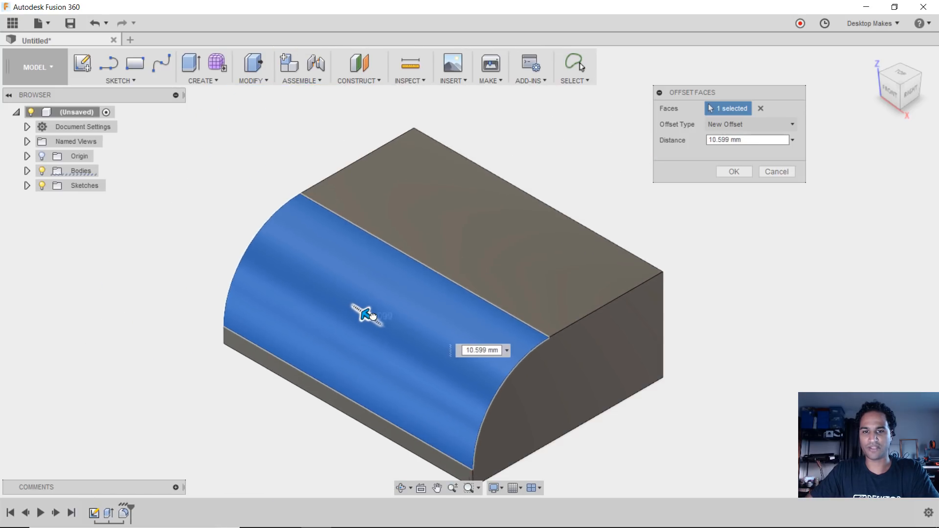
{"action": "left_click_drag", "start_coordinate": [371, 316], "coordinate": [333, 292]}
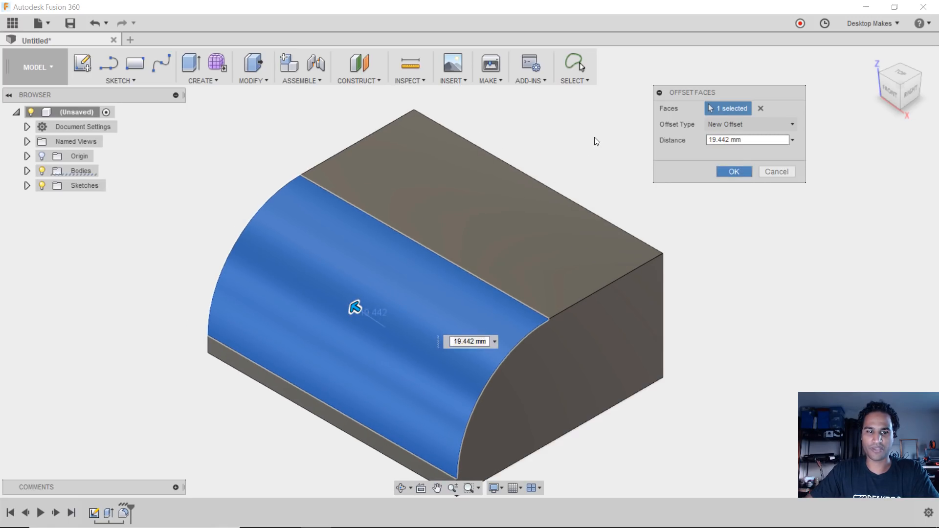
{"action": "left_click", "coordinate": [733, 171]}
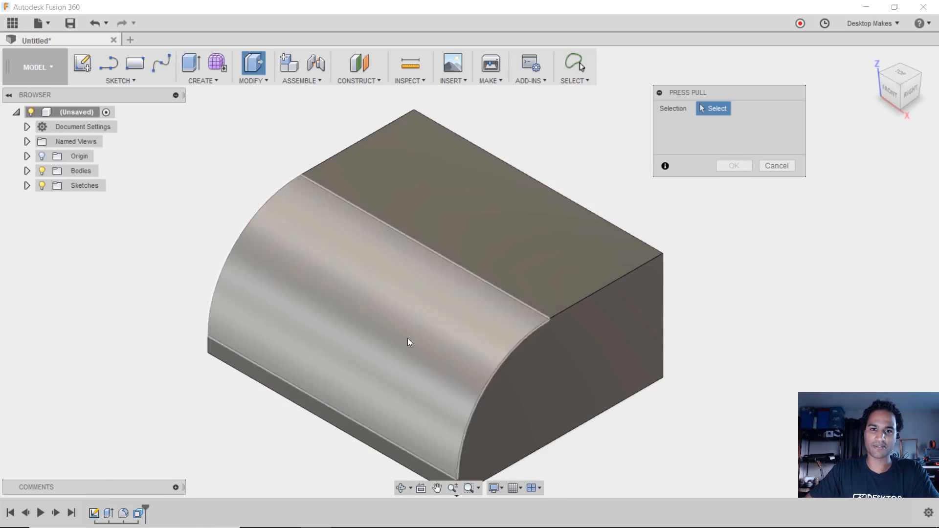
Step: Press Pull the block's flat end face outward to lengthen it
{"action": "left_click", "coordinate": [400, 334]}
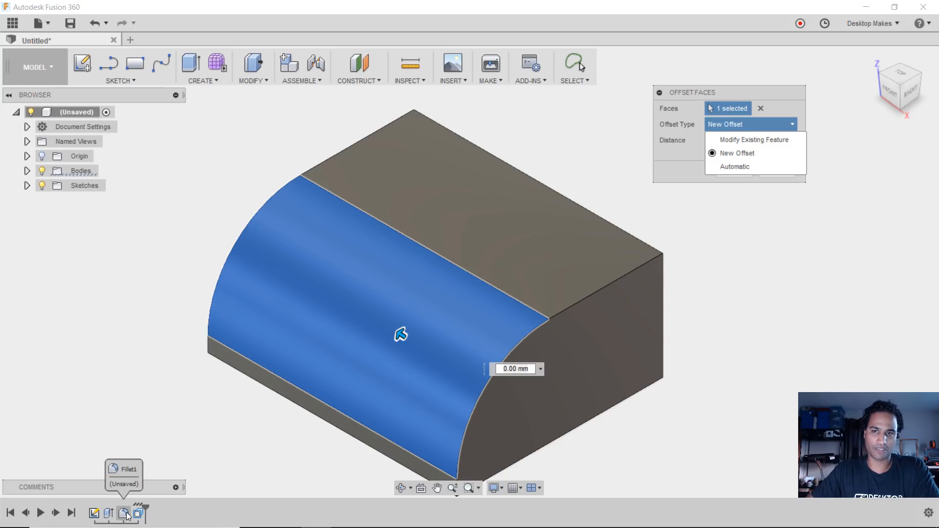
{"action": "mouse_move", "coordinate": [422, 373]}
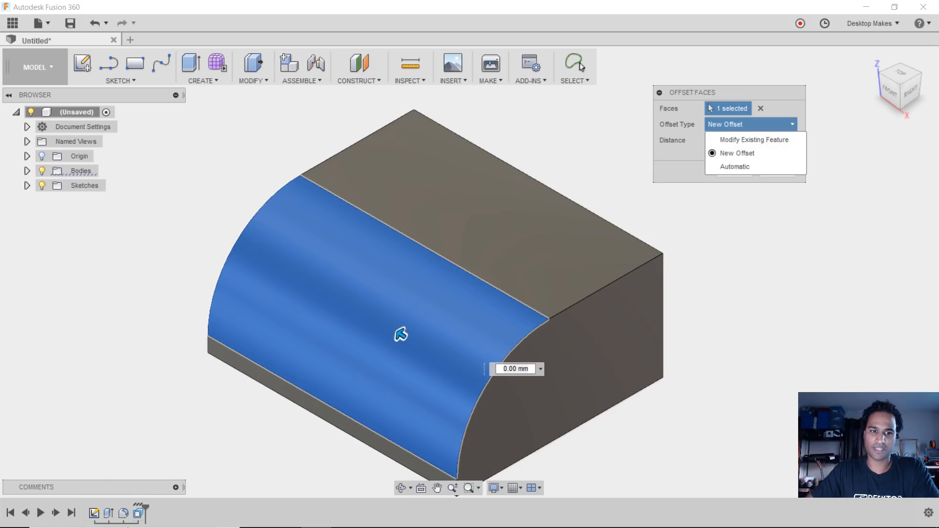
{"action": "mouse_move", "coordinate": [464, 278]}
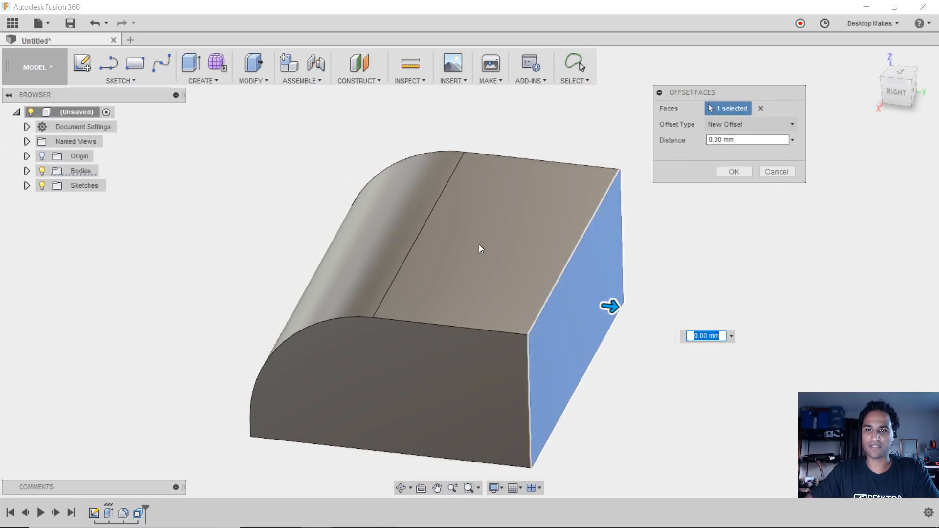
{"action": "left_click", "coordinate": [749, 124]}
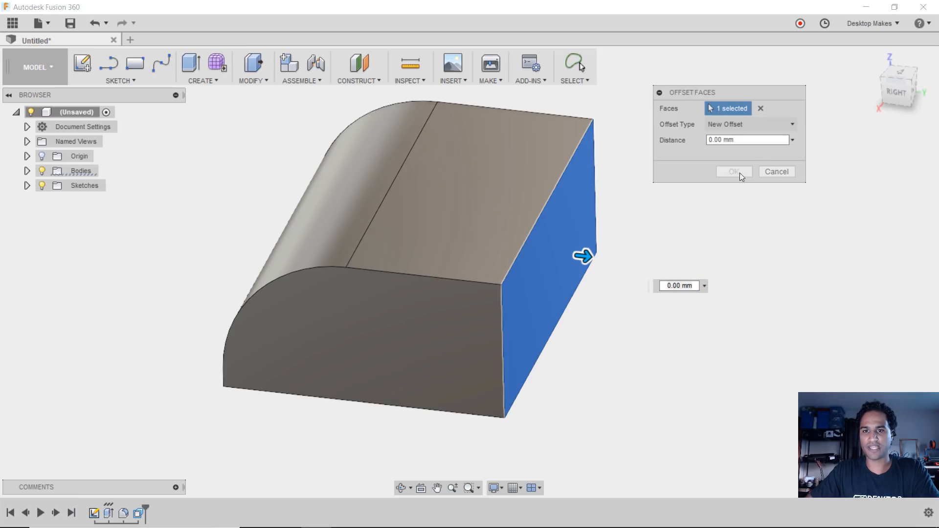
{"action": "left_click_drag", "start_coordinate": [584, 256], "coordinate": [617, 254]}
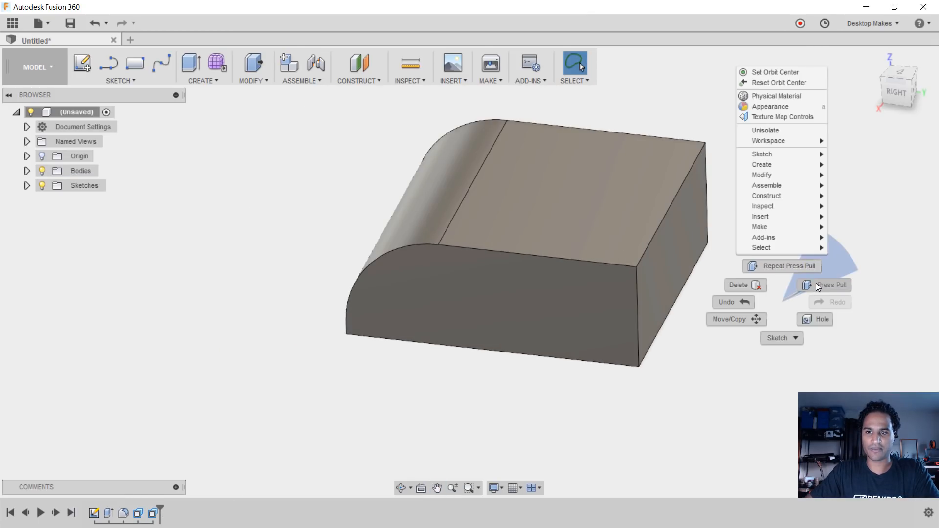
Step: Offset the top, end and front faces of the box outward by about 17.295 mm
{"action": "left_click", "coordinate": [829, 285]}
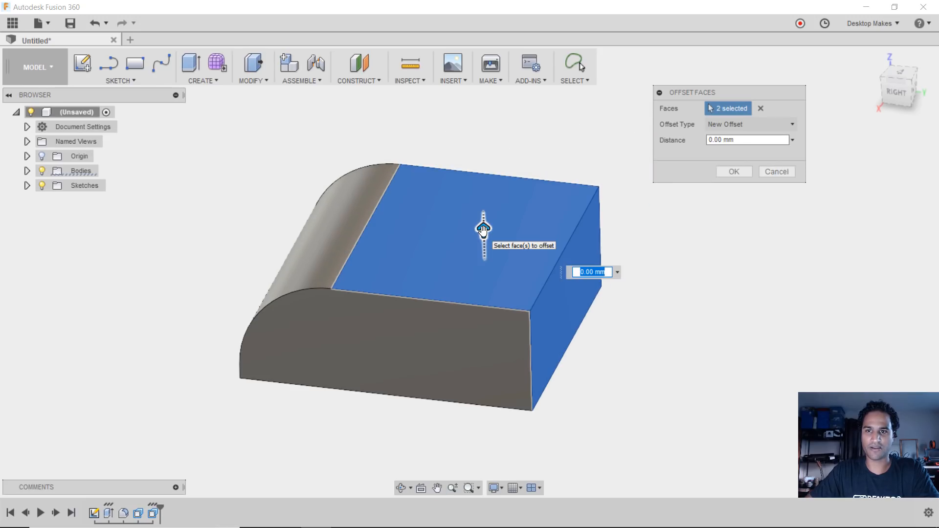
{"action": "left_click_drag", "start_coordinate": [483, 230], "coordinate": [483, 203]}
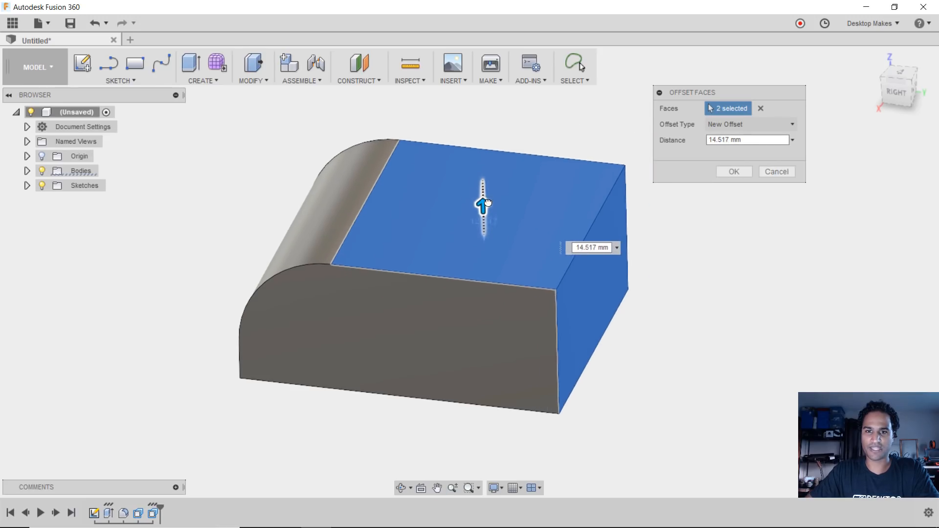
{"action": "left_click_drag", "start_coordinate": [483, 198], "coordinate": [483, 260]}
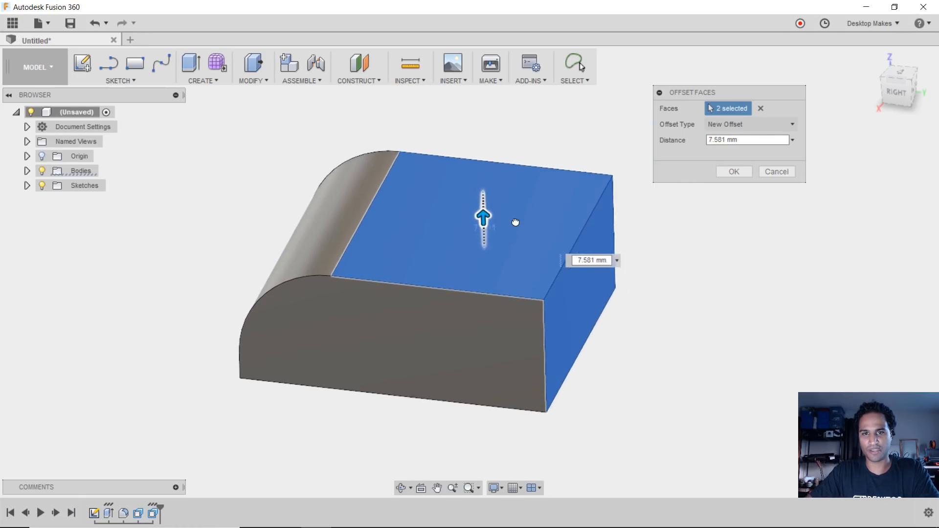
{"action": "left_click_drag", "start_coordinate": [483, 215], "coordinate": [483, 197]}
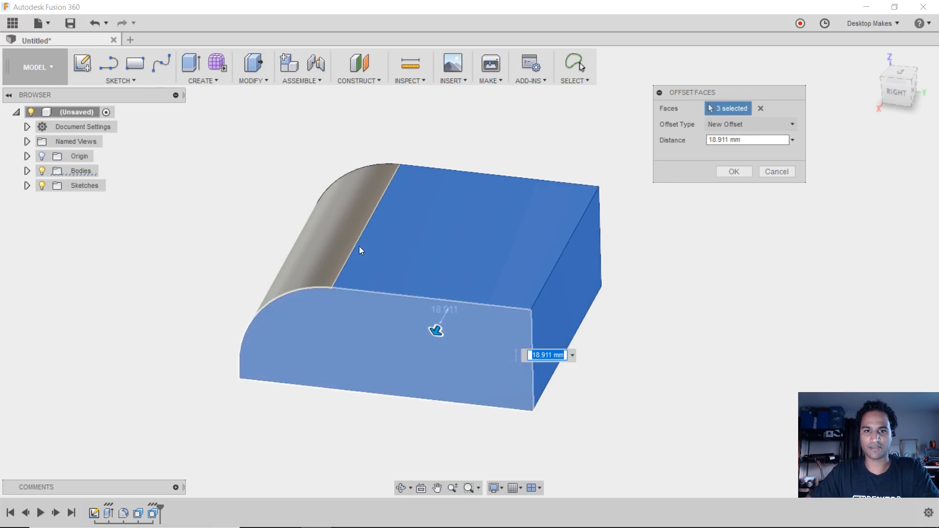
{"action": "left_click_drag", "start_coordinate": [435, 330], "coordinate": [406, 383]}
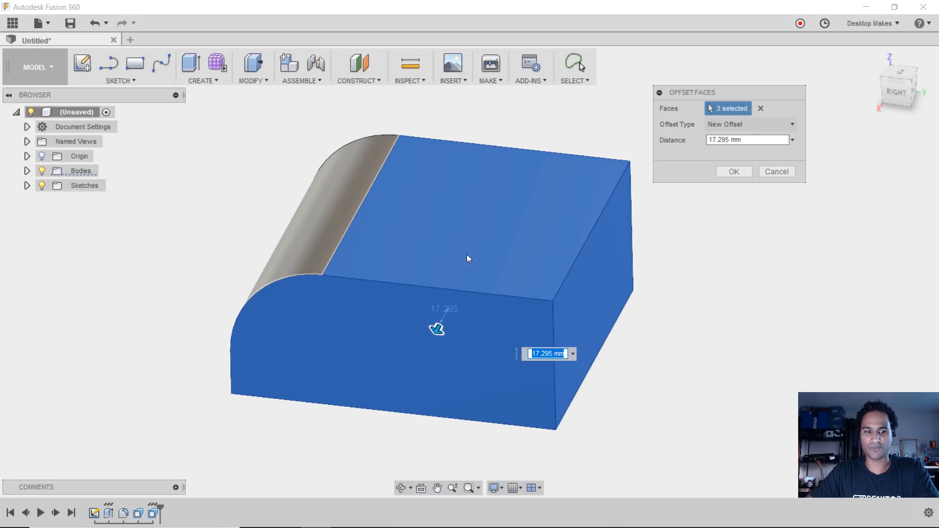
{"action": "left_click", "coordinate": [776, 171]}
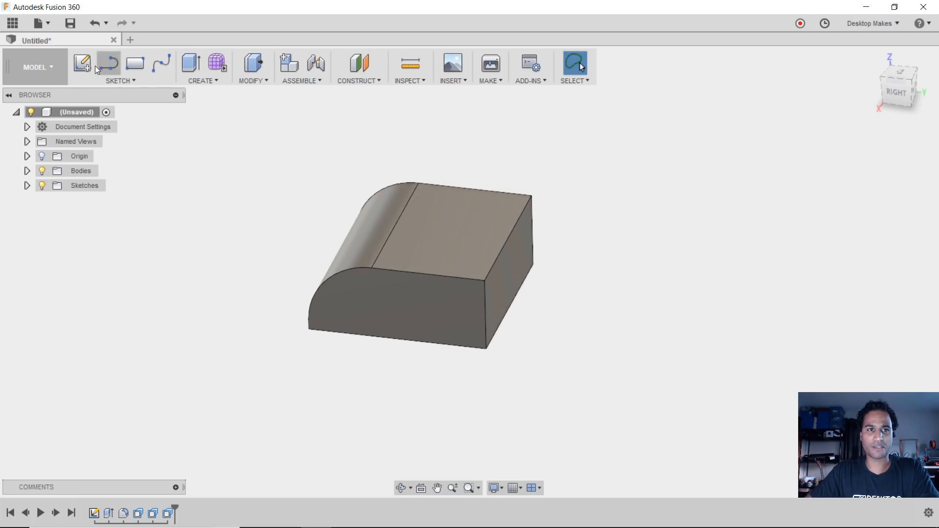
Step: Extrude the ring sketch upward into a tall hollow cylinder beside the box
{"action": "left_click", "coordinate": [82, 64]}
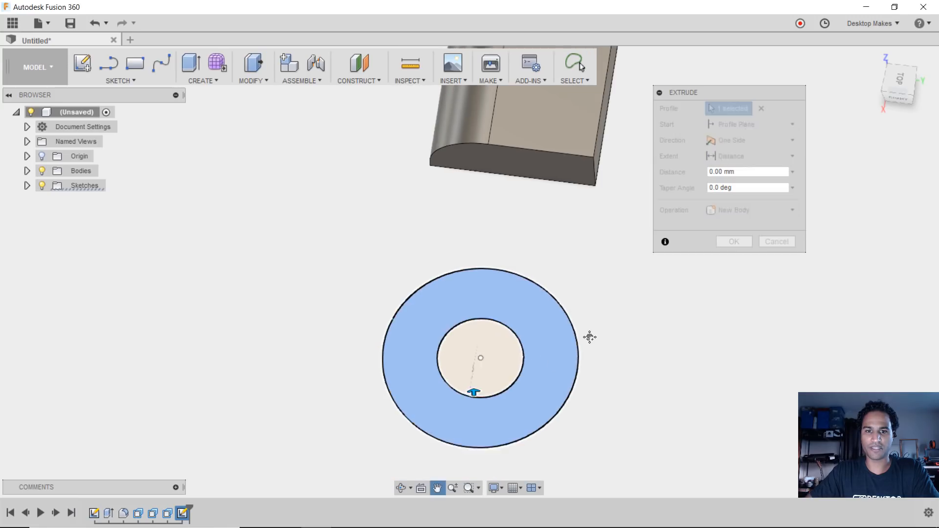
{"action": "left_click_drag", "start_coordinate": [474, 392], "coordinate": [483, 251]}
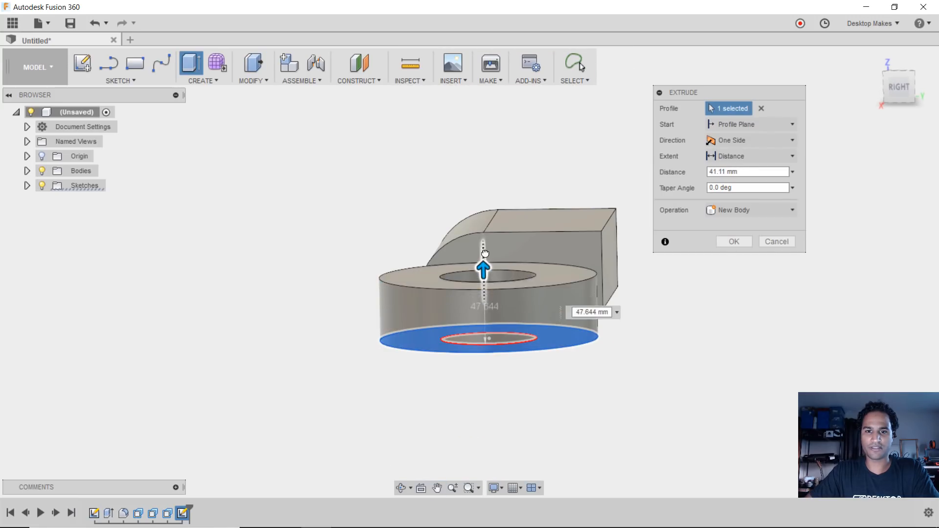
{"action": "left_click_drag", "start_coordinate": [483, 257], "coordinate": [480, 151]}
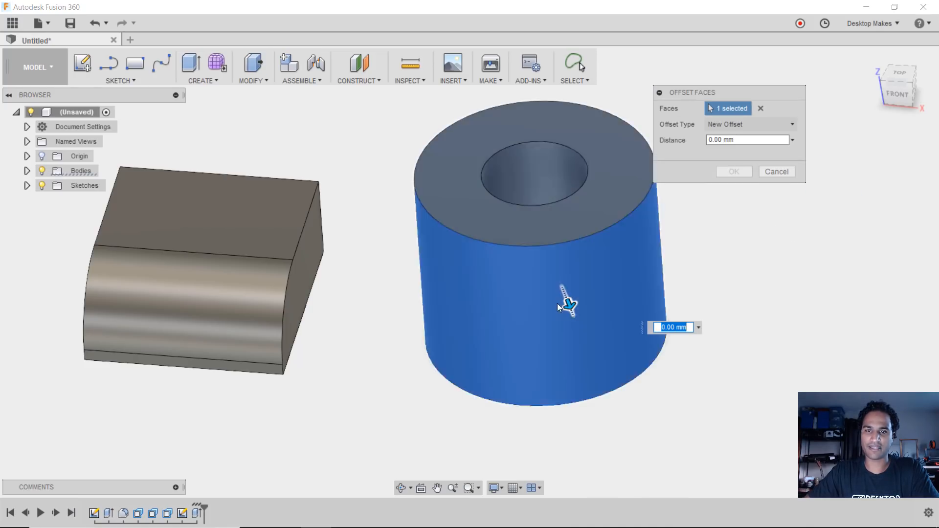
Step: Offset the cylinder's inner face to about -61.679 mm, leaving a thin wall
{"action": "left_click_drag", "start_coordinate": [569, 303], "coordinate": [586, 350]}
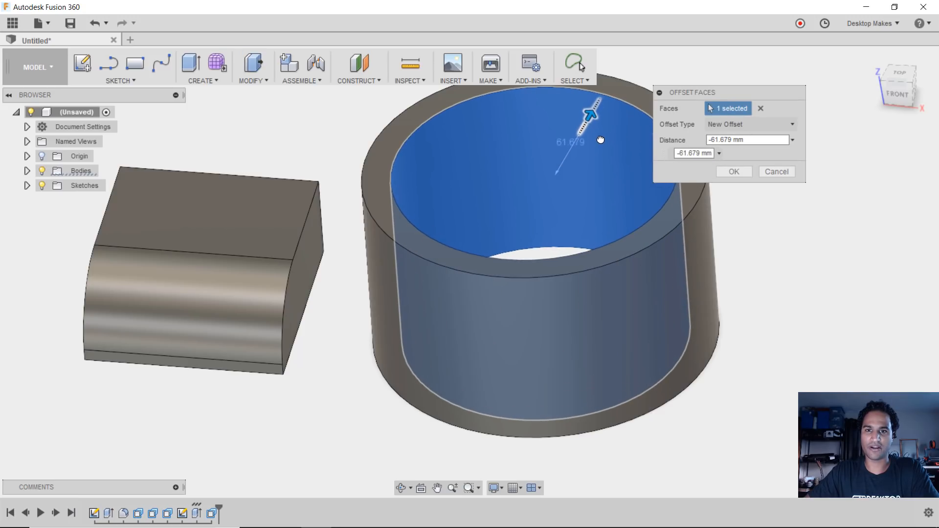
{"action": "left_click", "coordinate": [733, 171]}
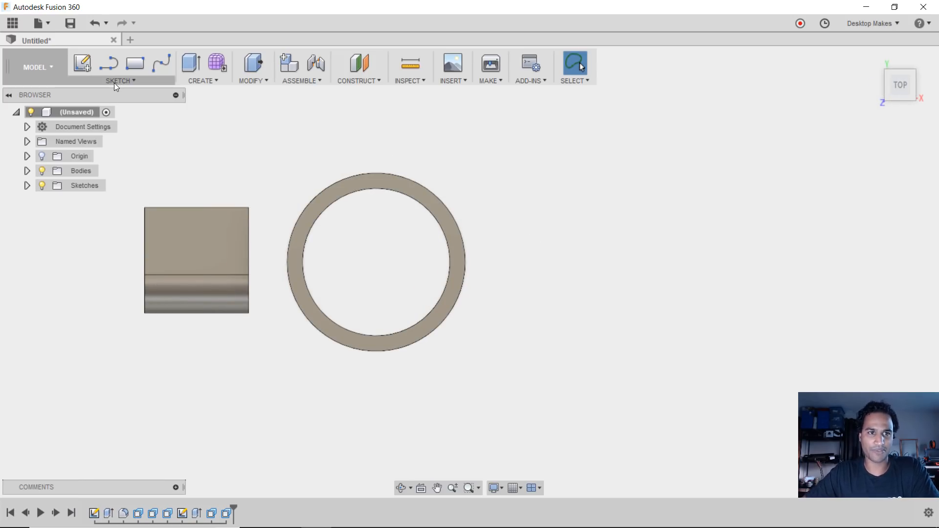
Step: Offset the U-shaped spline by about -18.466 mm to form a closed curved strip profile
{"action": "left_click", "coordinate": [82, 64]}
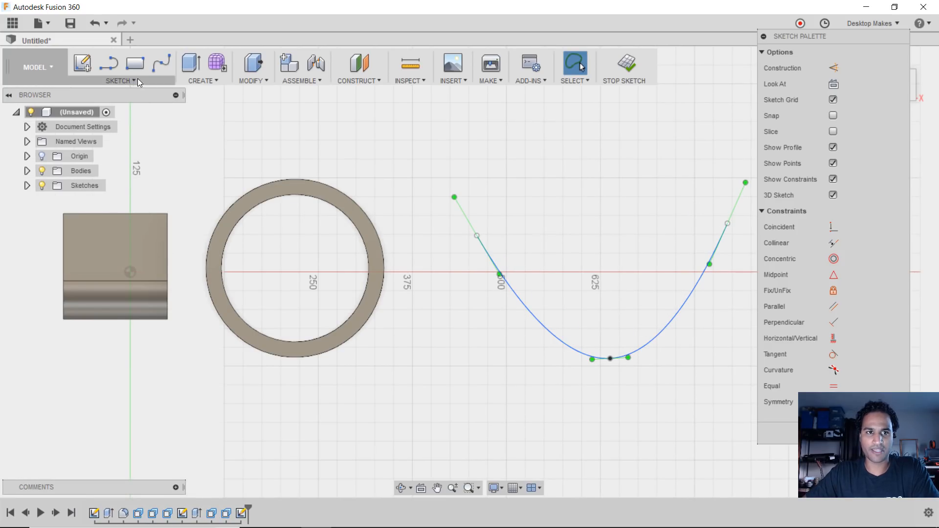
{"action": "left_click", "coordinate": [118, 81]}
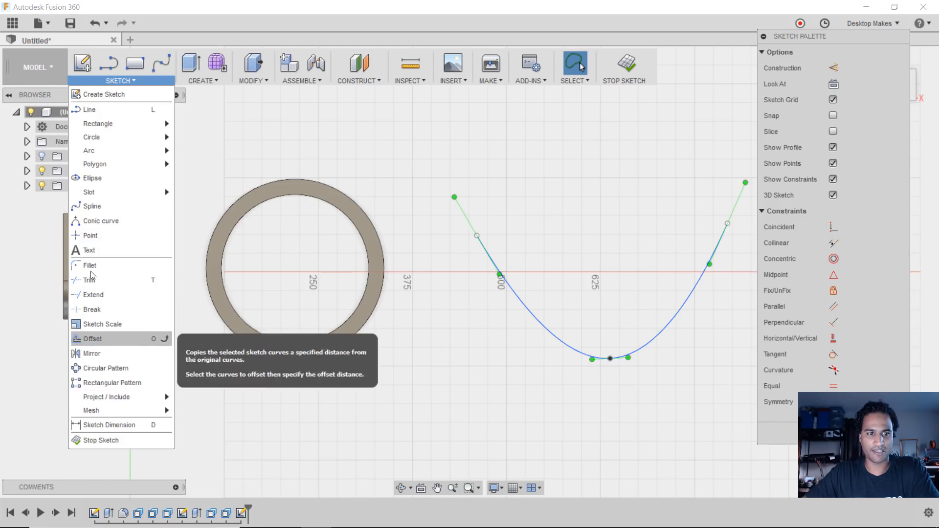
{"action": "left_click", "coordinate": [92, 339]}
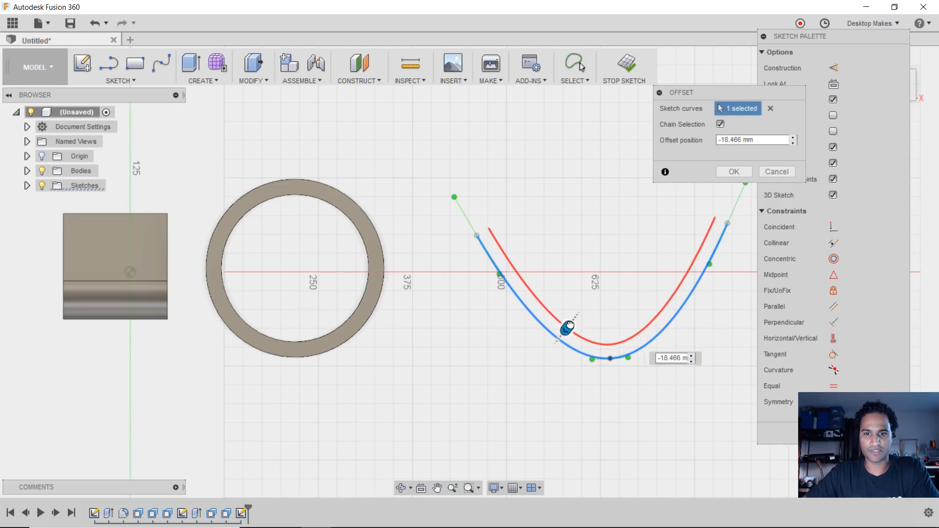
{"action": "left_click", "coordinate": [733, 171]}
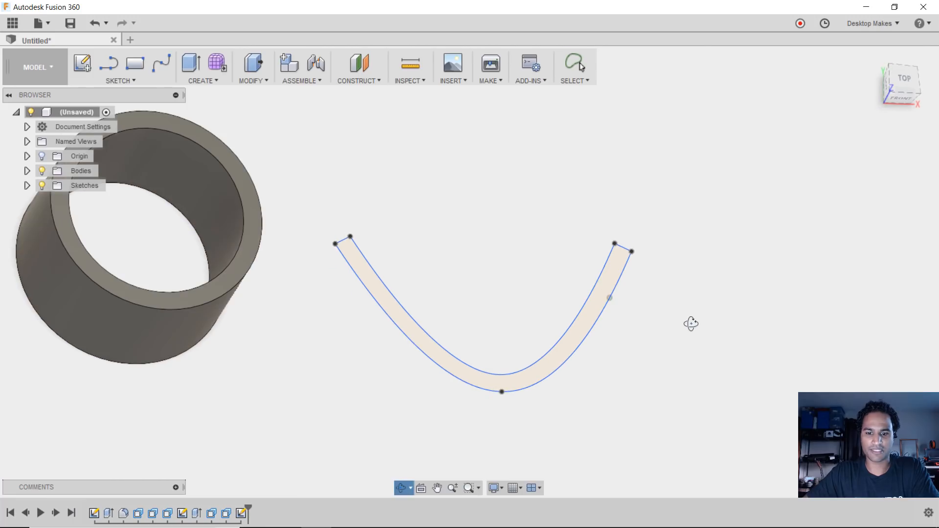
Step: Extrude the curved strip profile upward into a tall curved solid wall
{"action": "left_click", "coordinate": [253, 64]}
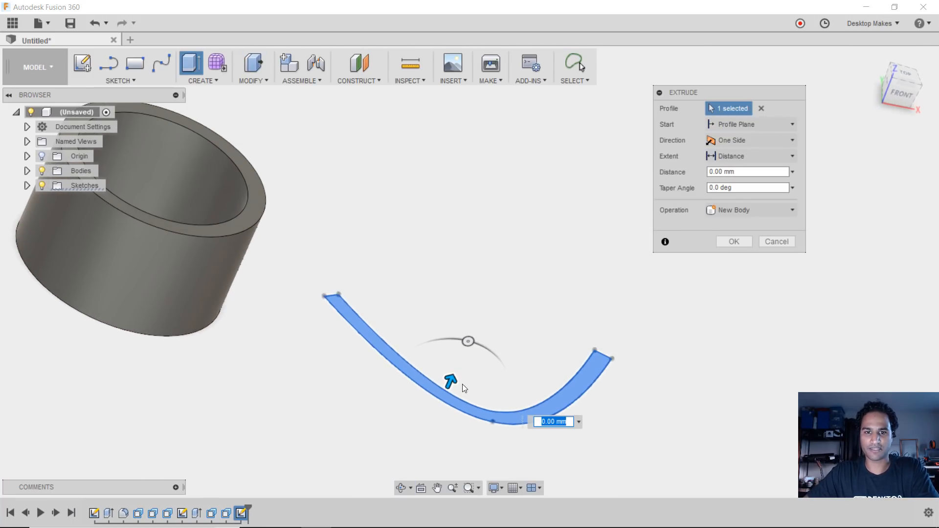
{"action": "left_click_drag", "start_coordinate": [451, 381], "coordinate": [510, 243]}
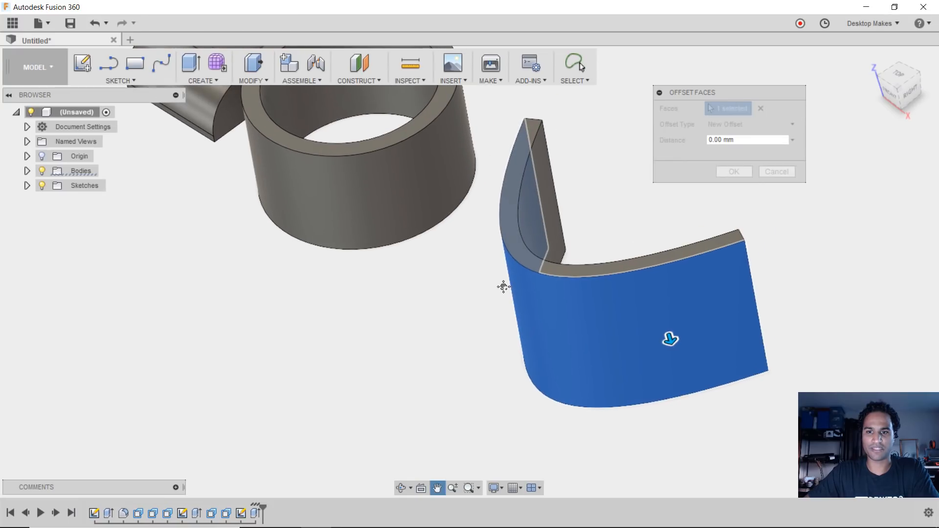
Step: Press Pull the outer curved face about 35.621 mm and extend the end face outward
{"action": "left_click_drag", "start_coordinate": [670, 339], "coordinate": [676, 363]}
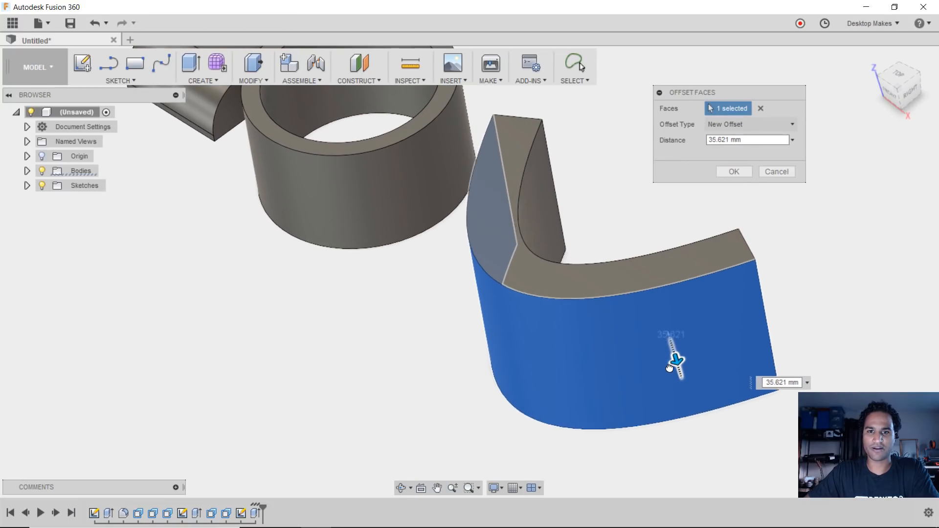
{"action": "left_click_drag", "start_coordinate": [675, 362], "coordinate": [683, 381]}
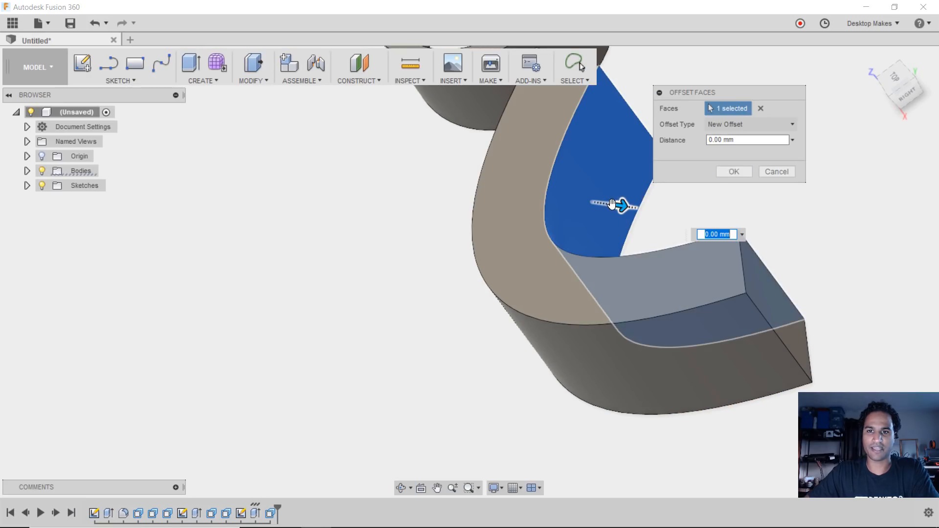
{"action": "left_click_drag", "start_coordinate": [611, 204], "coordinate": [656, 211]}
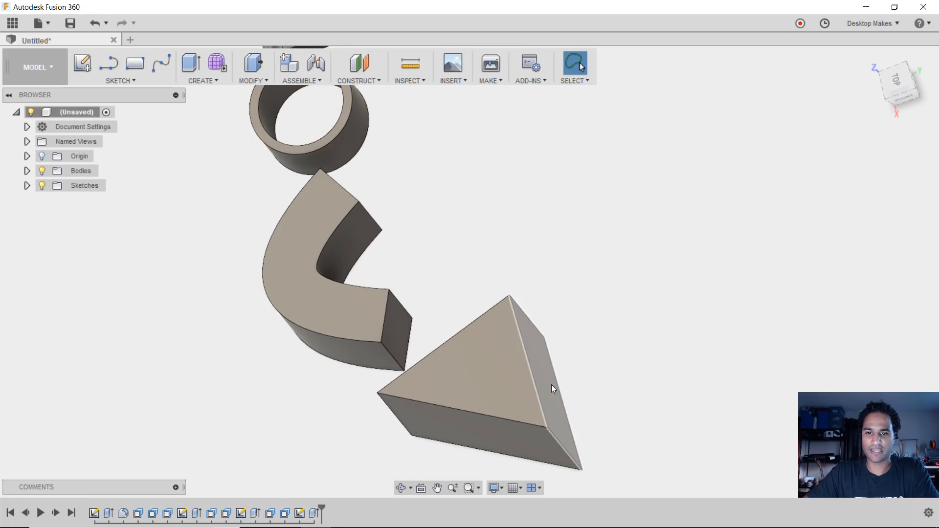
Step: Press Pull the triangular prism's side face out about 276 mm into a long wedge
{"action": "left_click", "coordinate": [533, 383]}
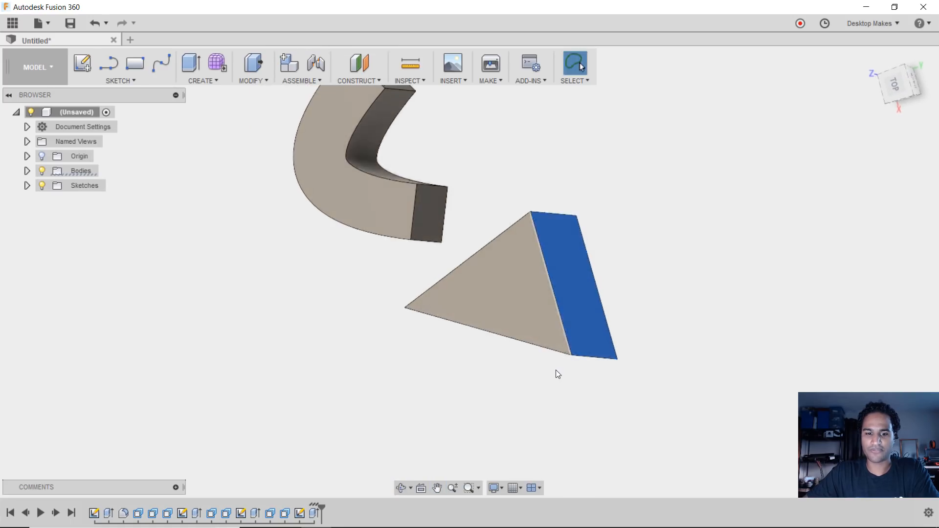
{"action": "left_click", "coordinate": [190, 63]}
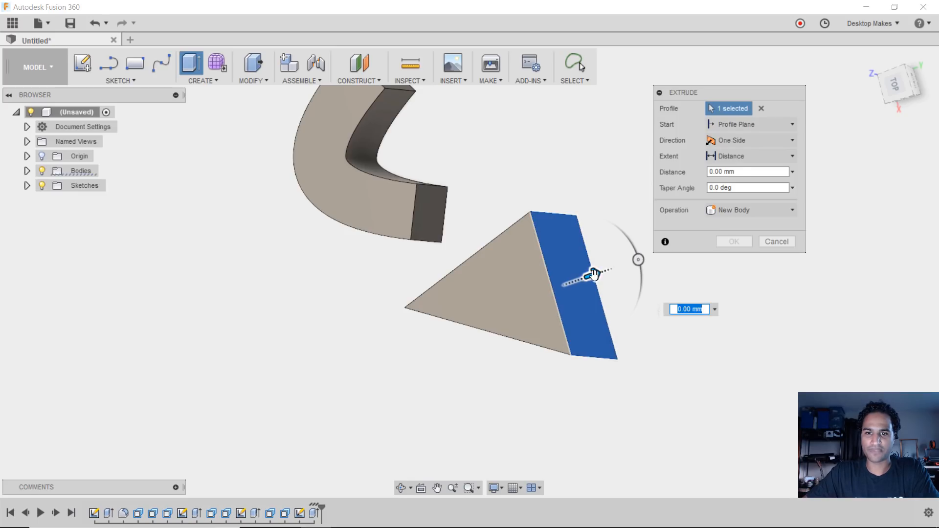
{"action": "left_click_drag", "start_coordinate": [593, 275], "coordinate": [692, 302]}
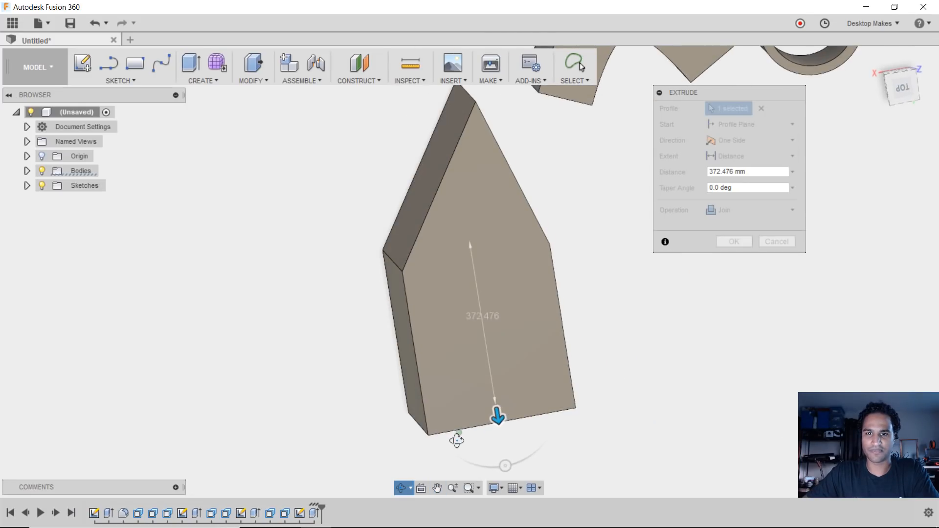
{"action": "left_click_drag", "start_coordinate": [498, 417], "coordinate": [481, 313]}
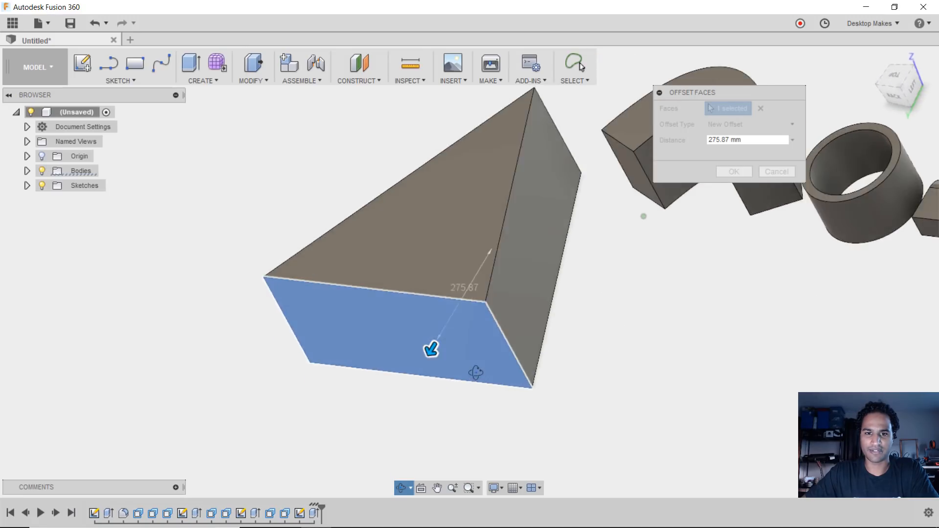
Step: Press Pull the wedge's long bottom face out to about 389.391 mm
{"action": "left_click_drag", "start_coordinate": [431, 349], "coordinate": [416, 388]}
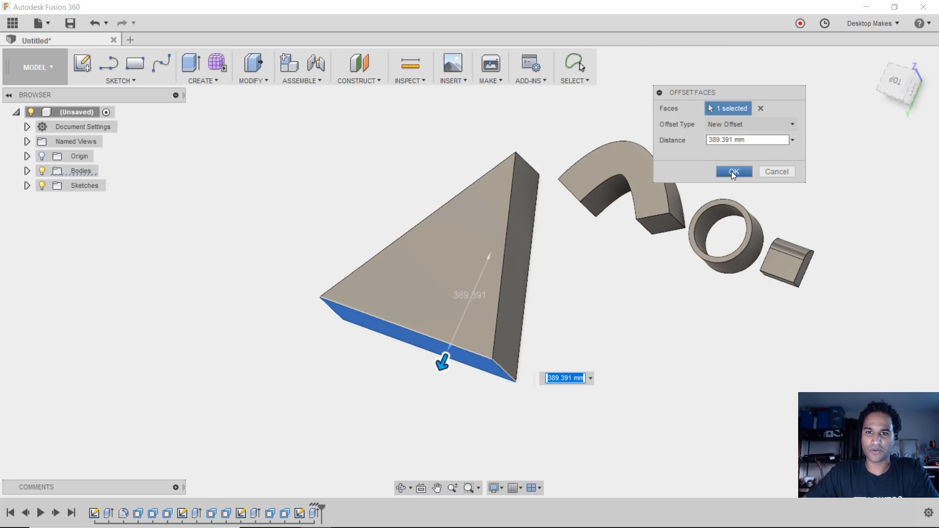
{"action": "left_click", "coordinate": [733, 171]}
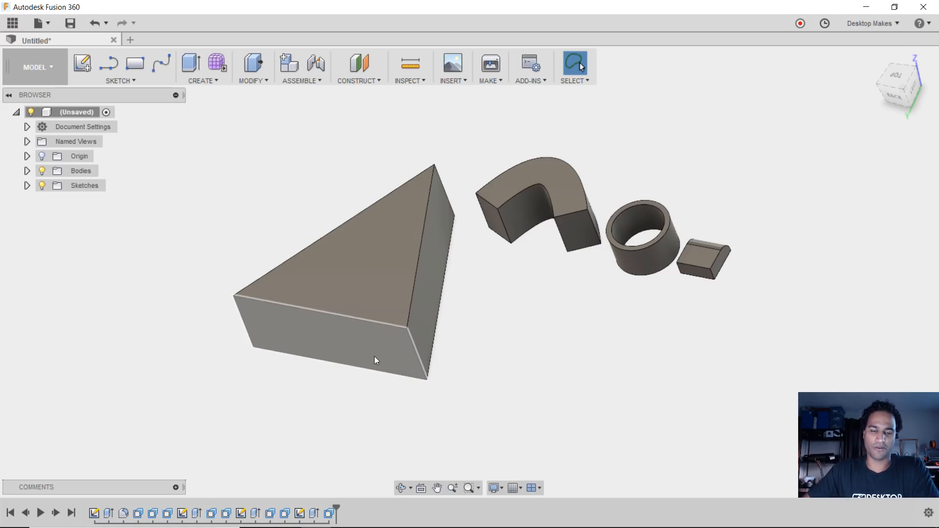
{"action": "left_click", "coordinate": [329, 335]}
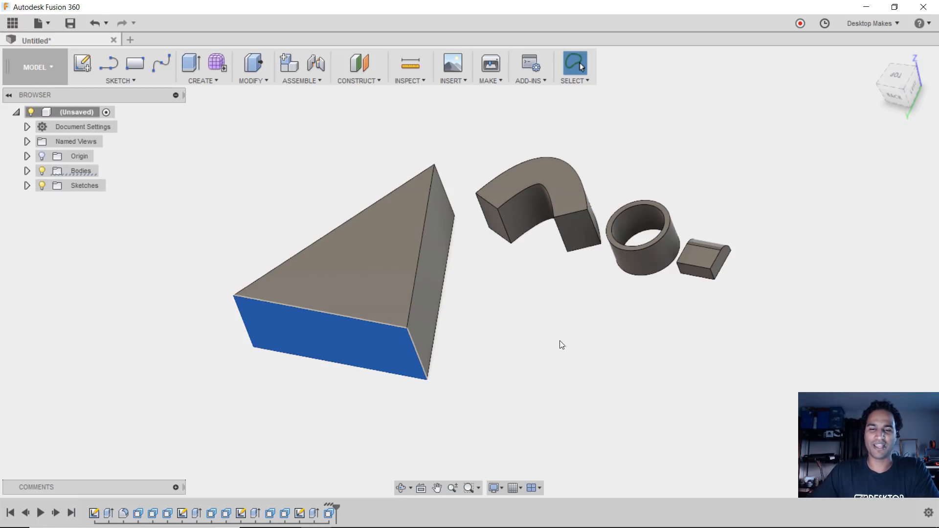
{"action": "mouse_move", "coordinate": [625, 408]}
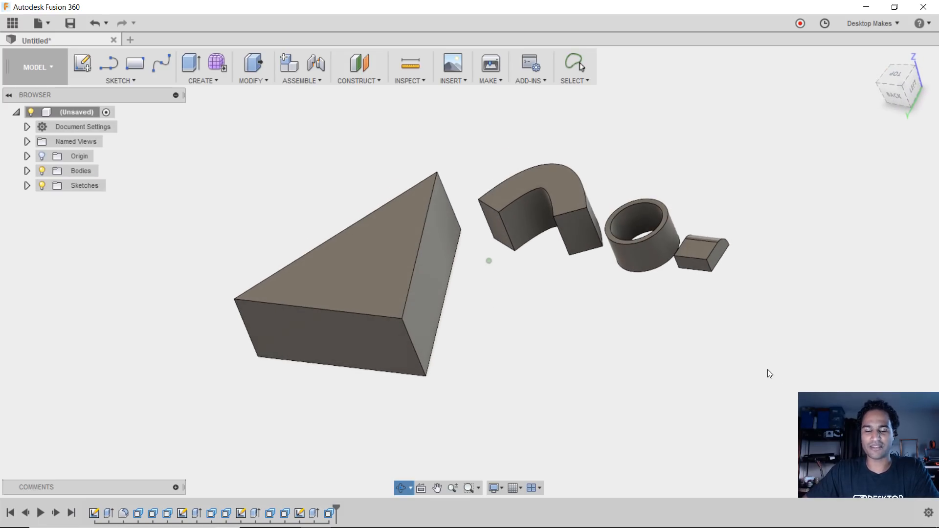
{"action": "left_click", "coordinate": [574, 63]}
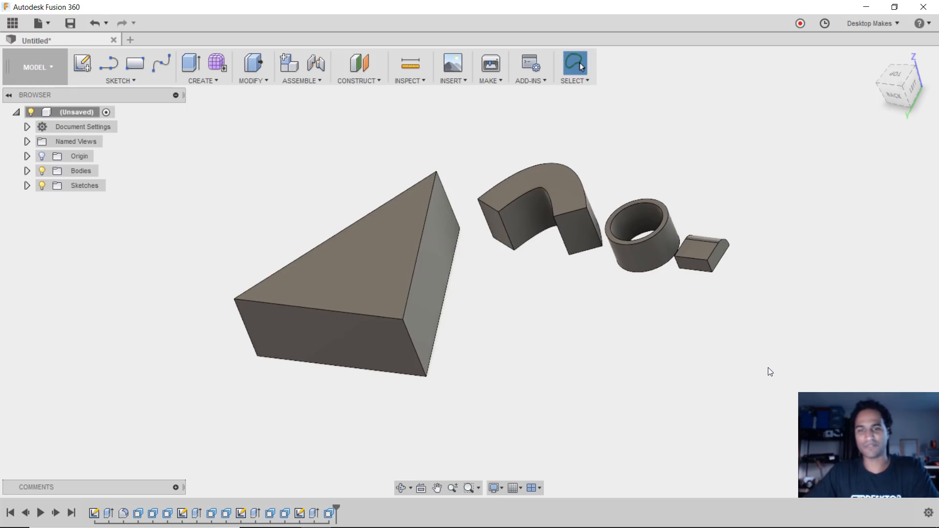